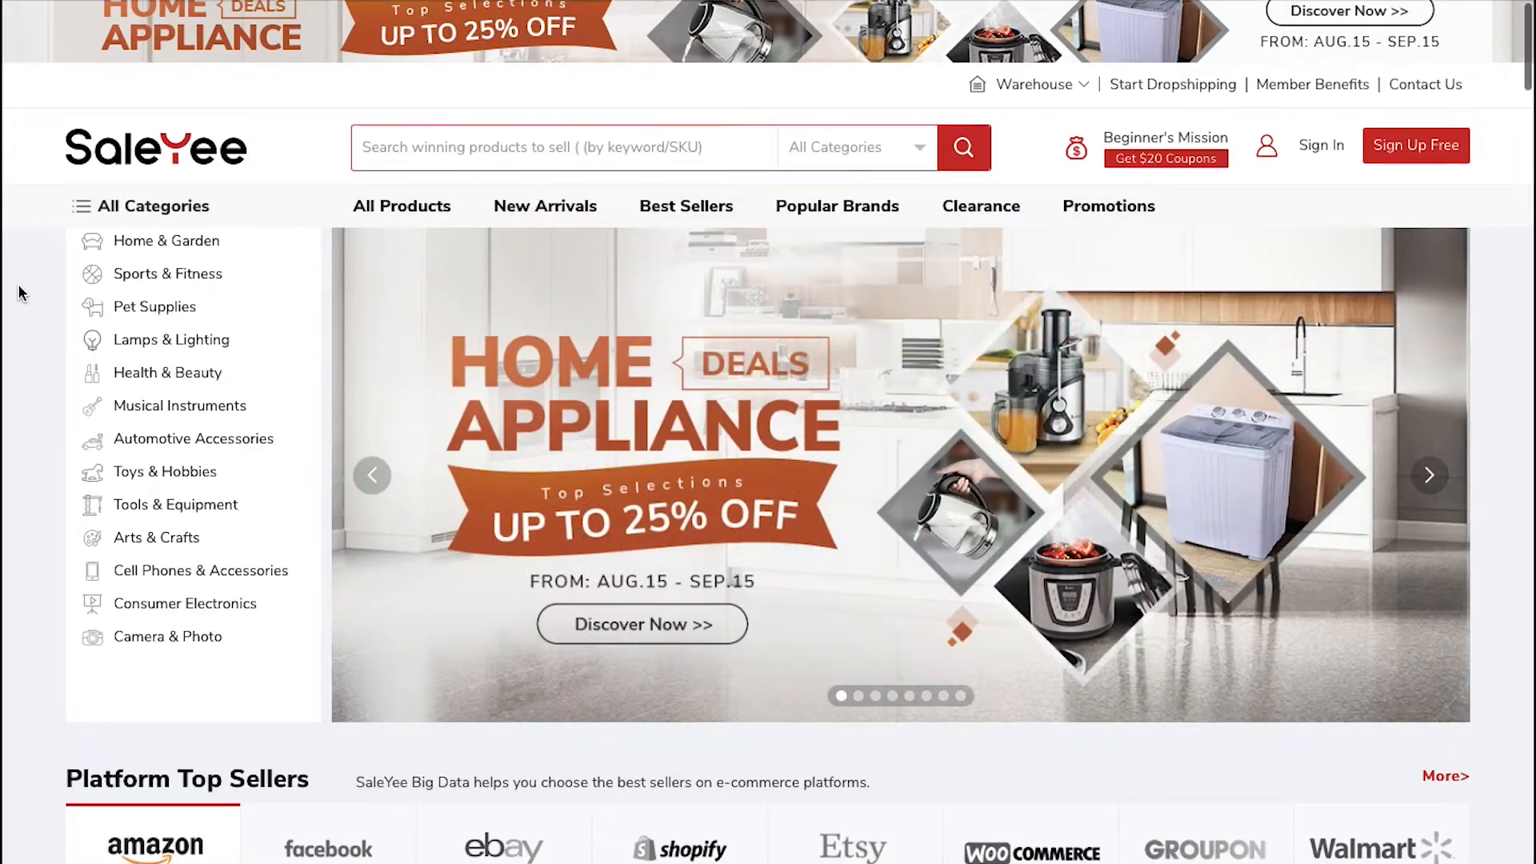
Step: Scroll the homepage past Video Recommendations, Weekly New Arrivals and categories to Automotive Accessories
scroll(down, 3)
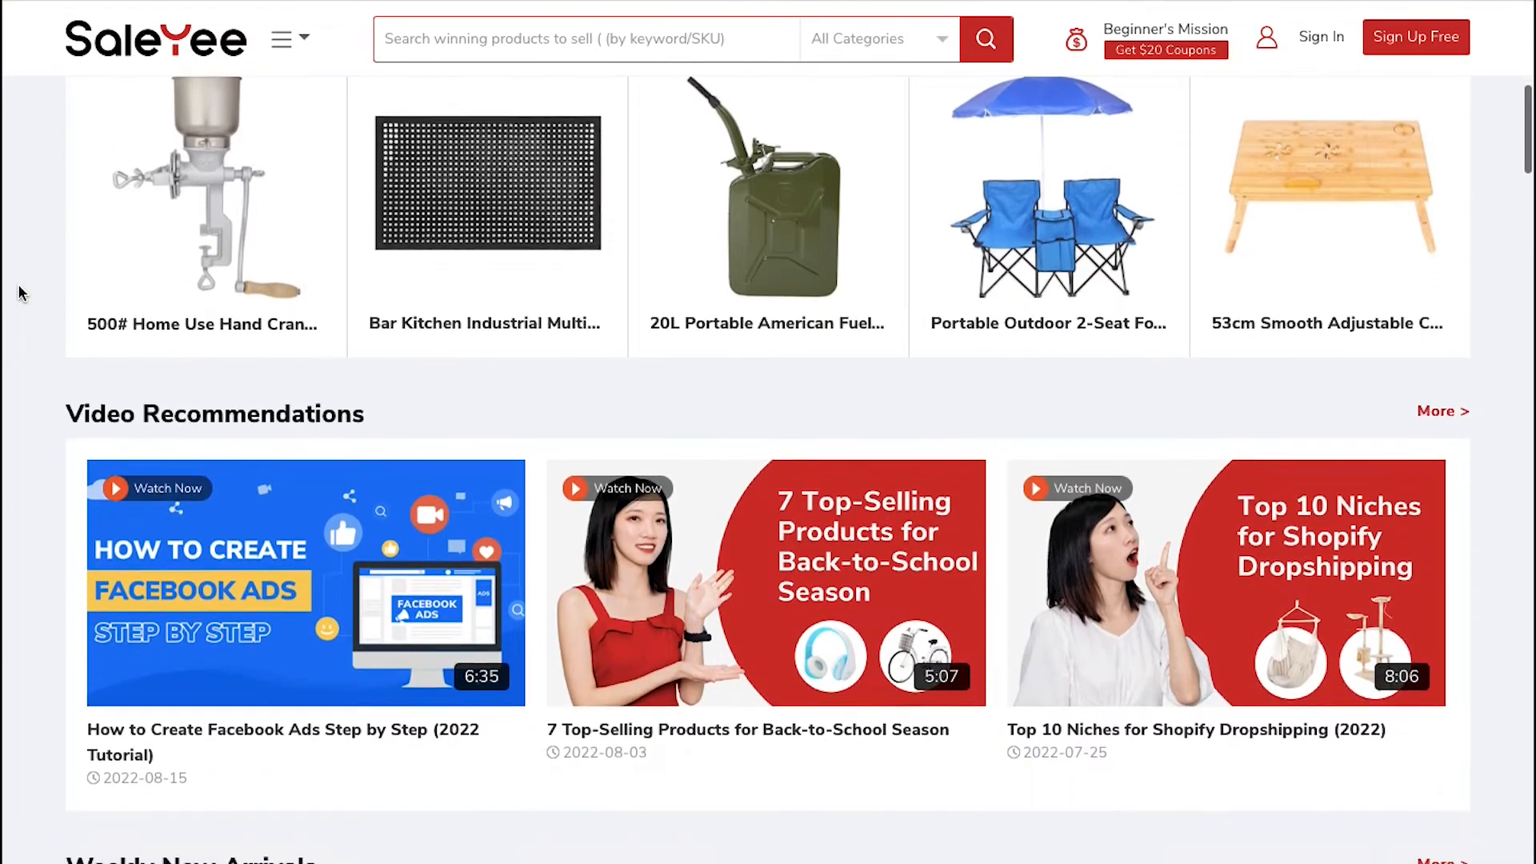
scroll(down, 3)
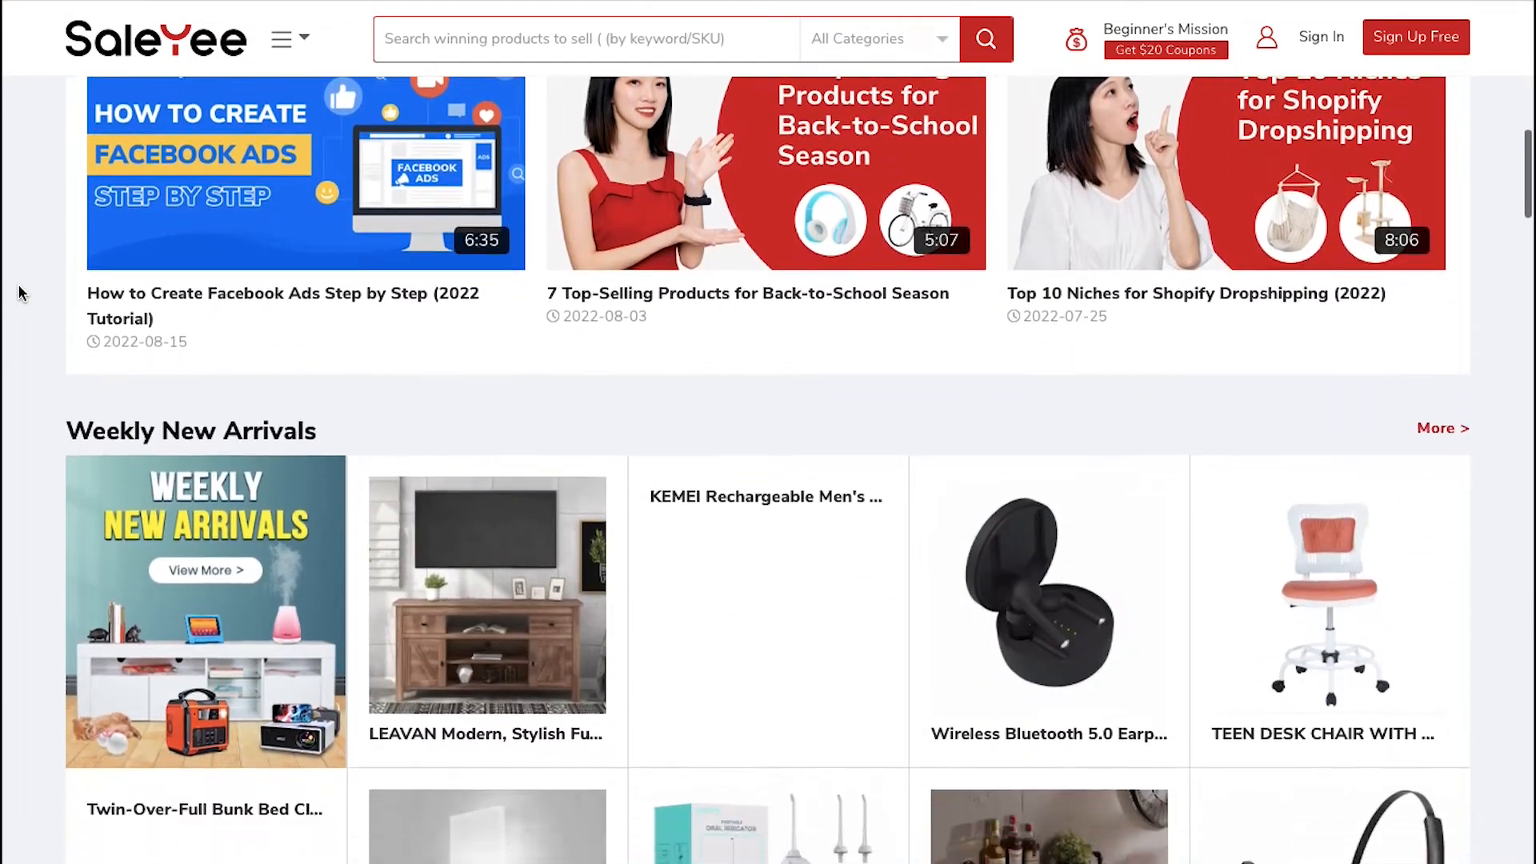
scroll(down, 3)
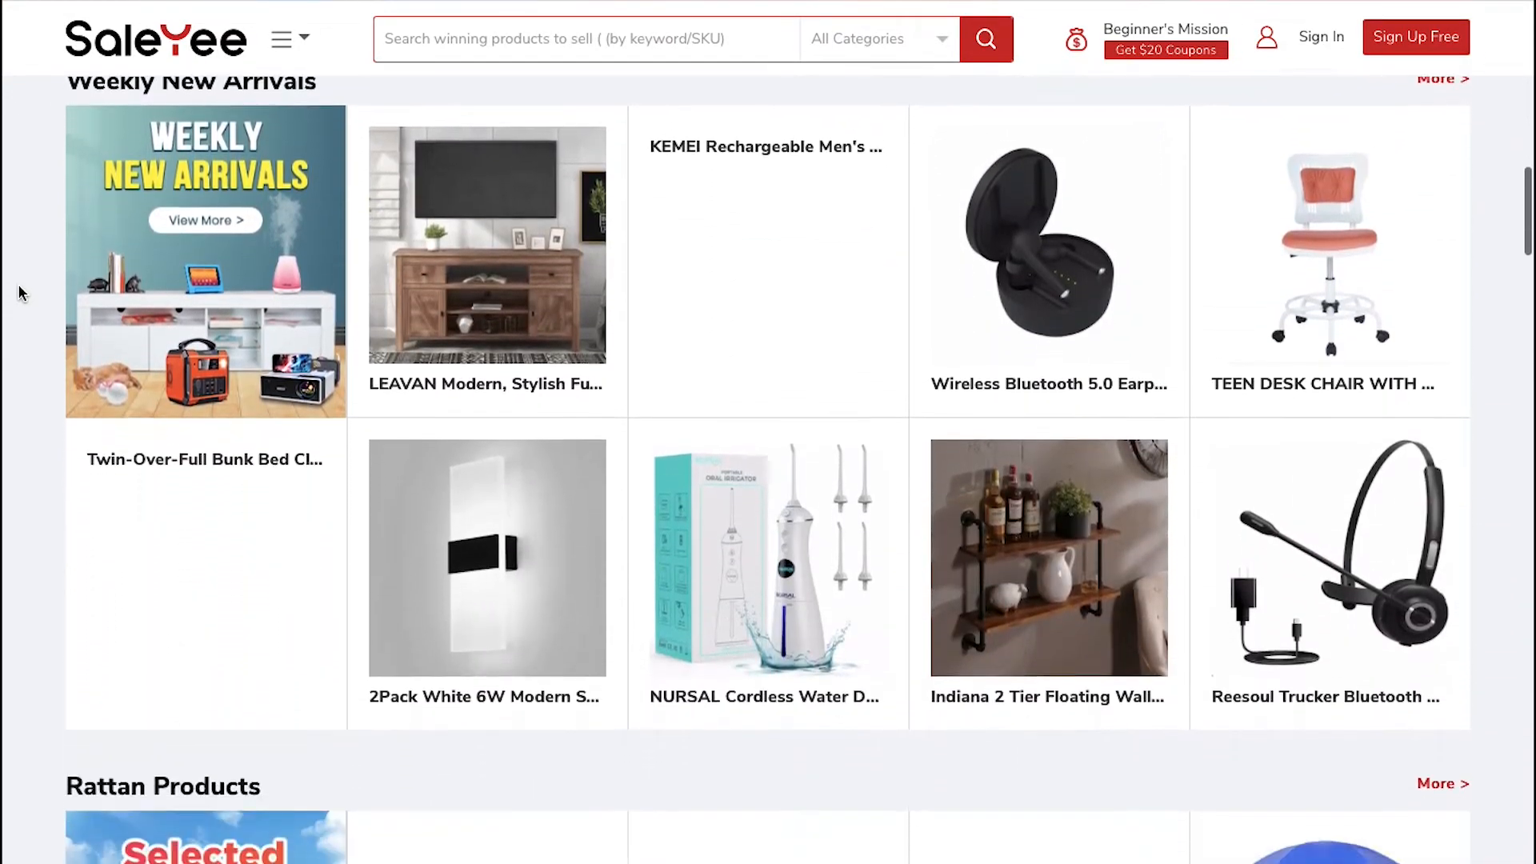
scroll(down, 3)
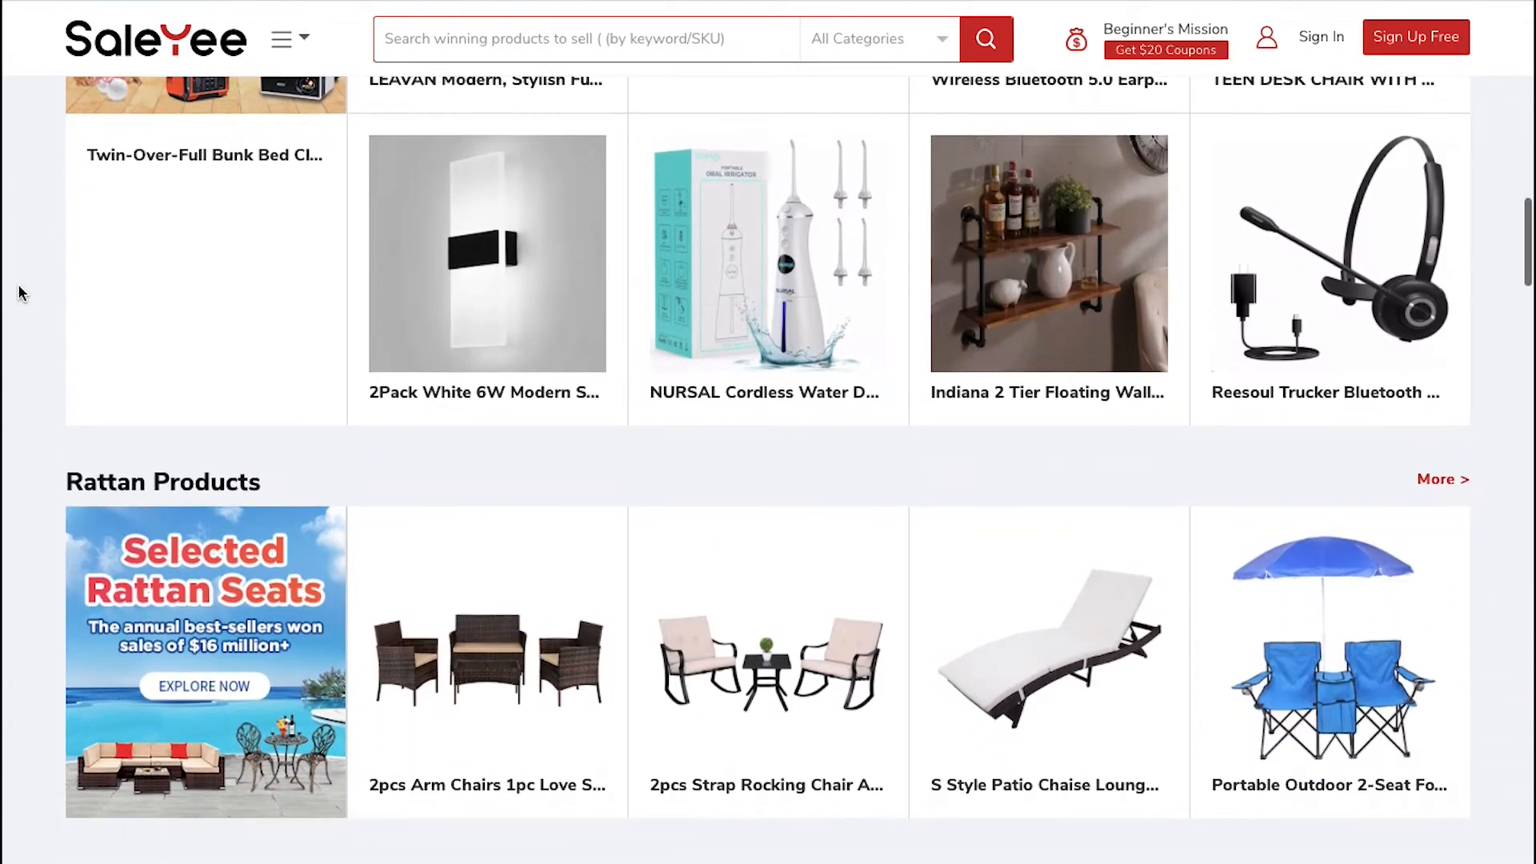
scroll(down, 3)
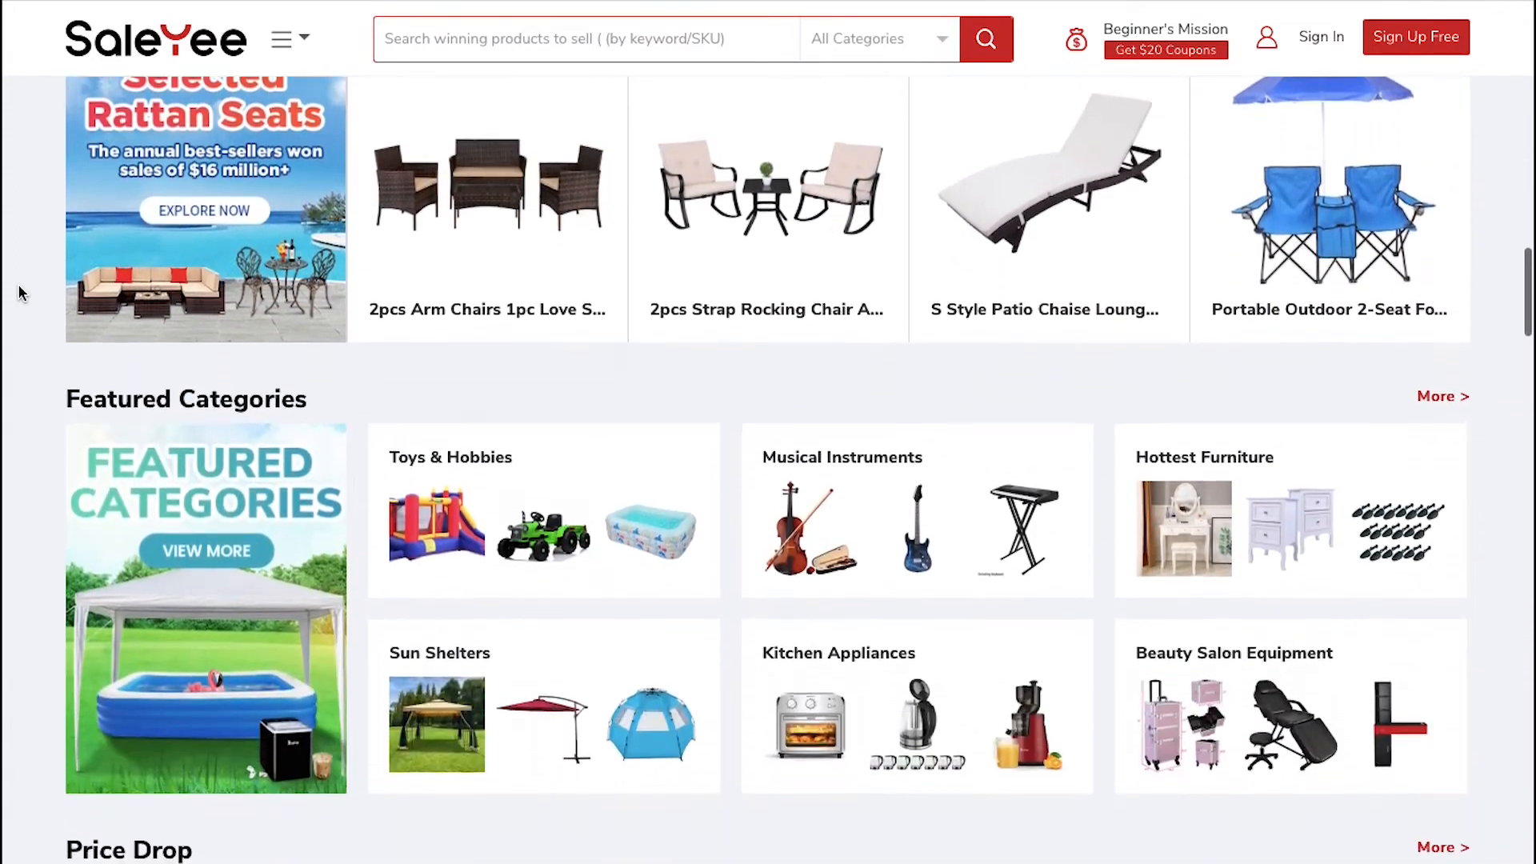
scroll(down, 3)
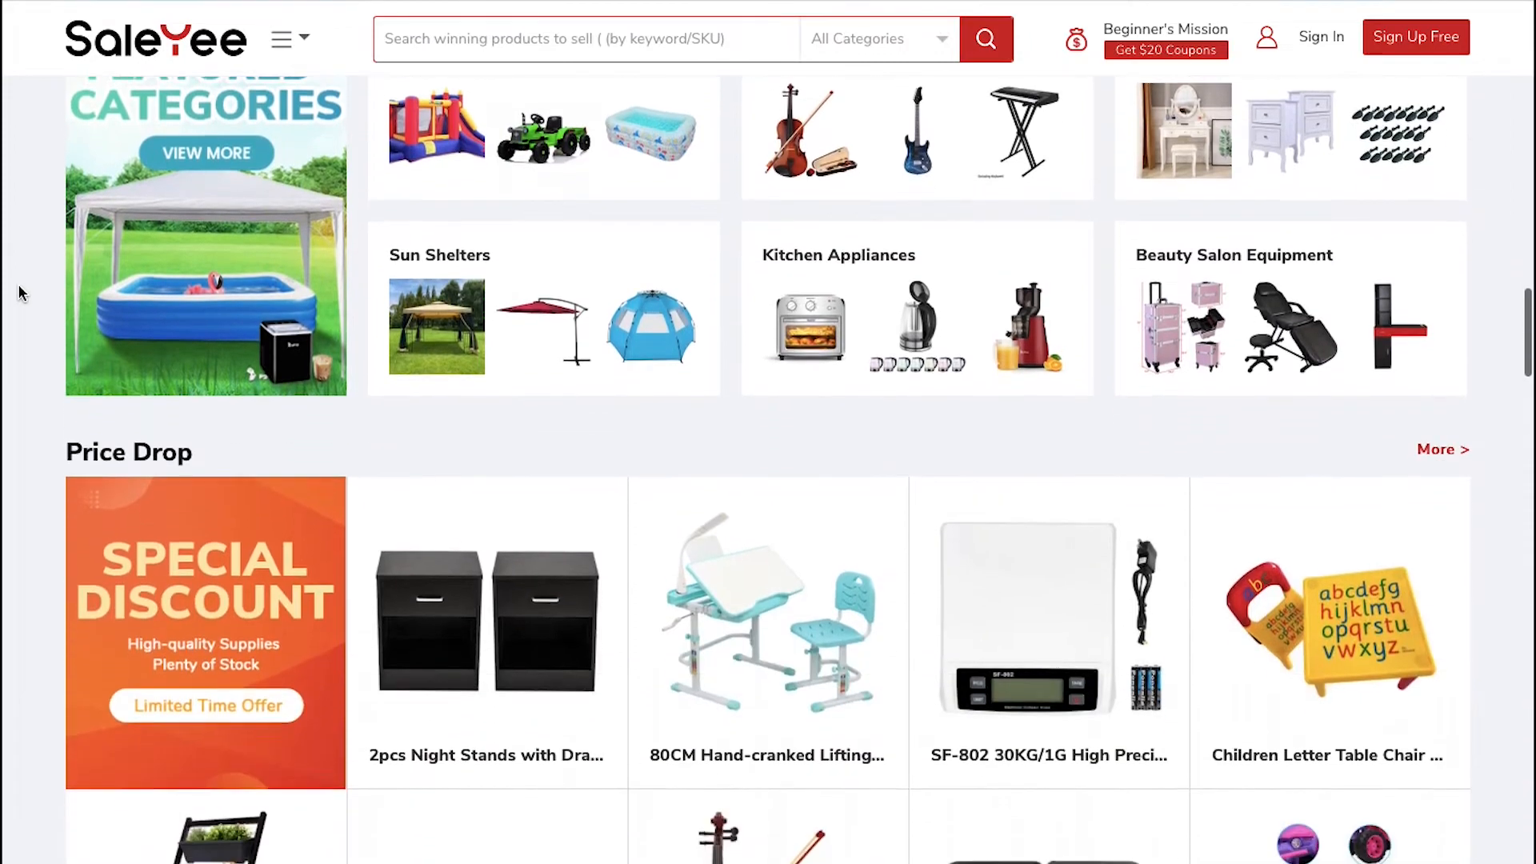
scroll(down, 3)
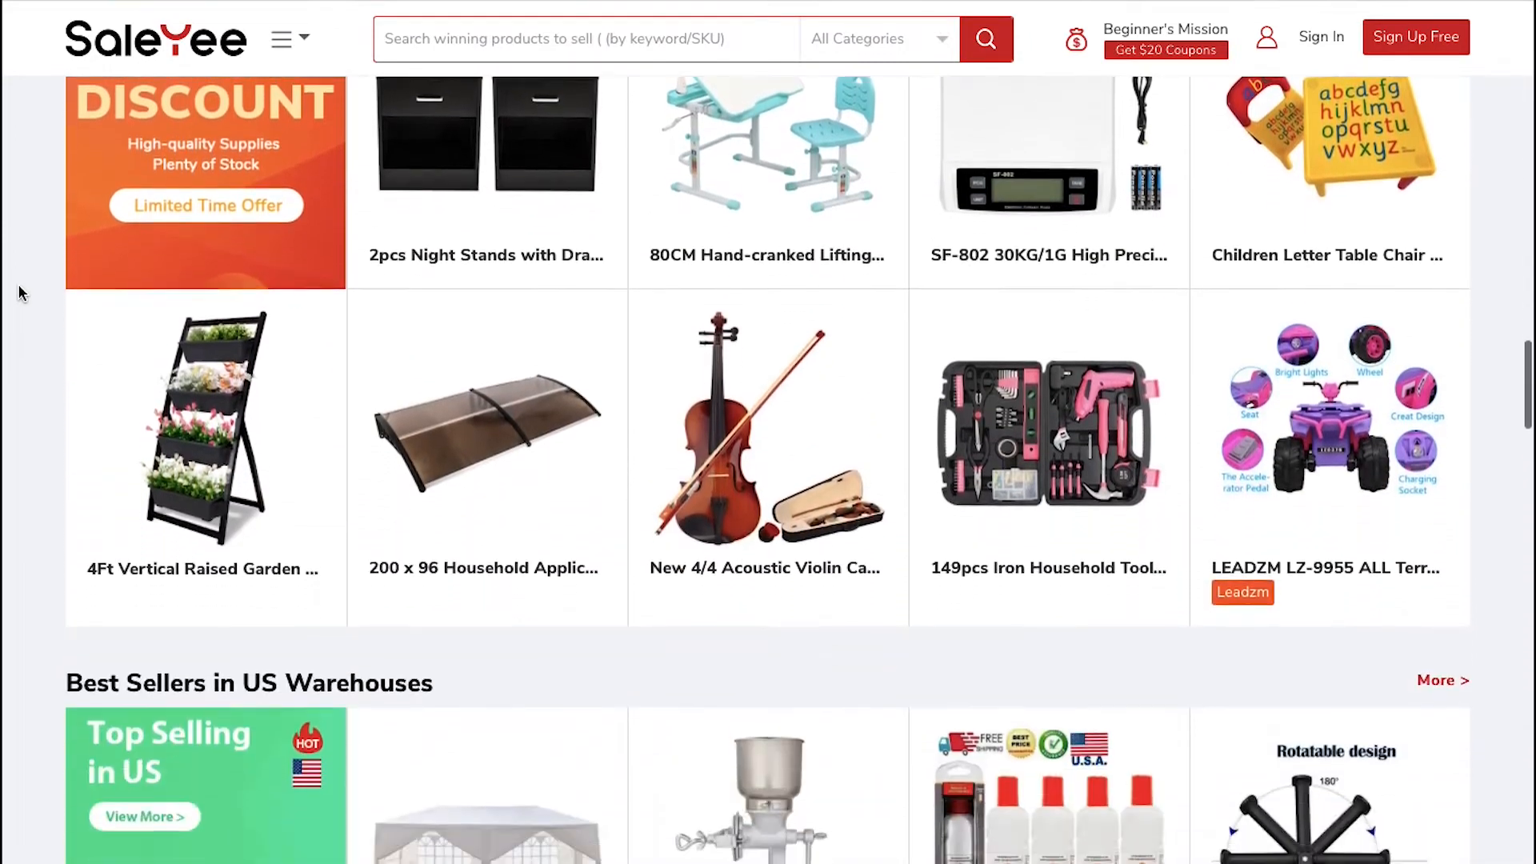
scroll(down, 3)
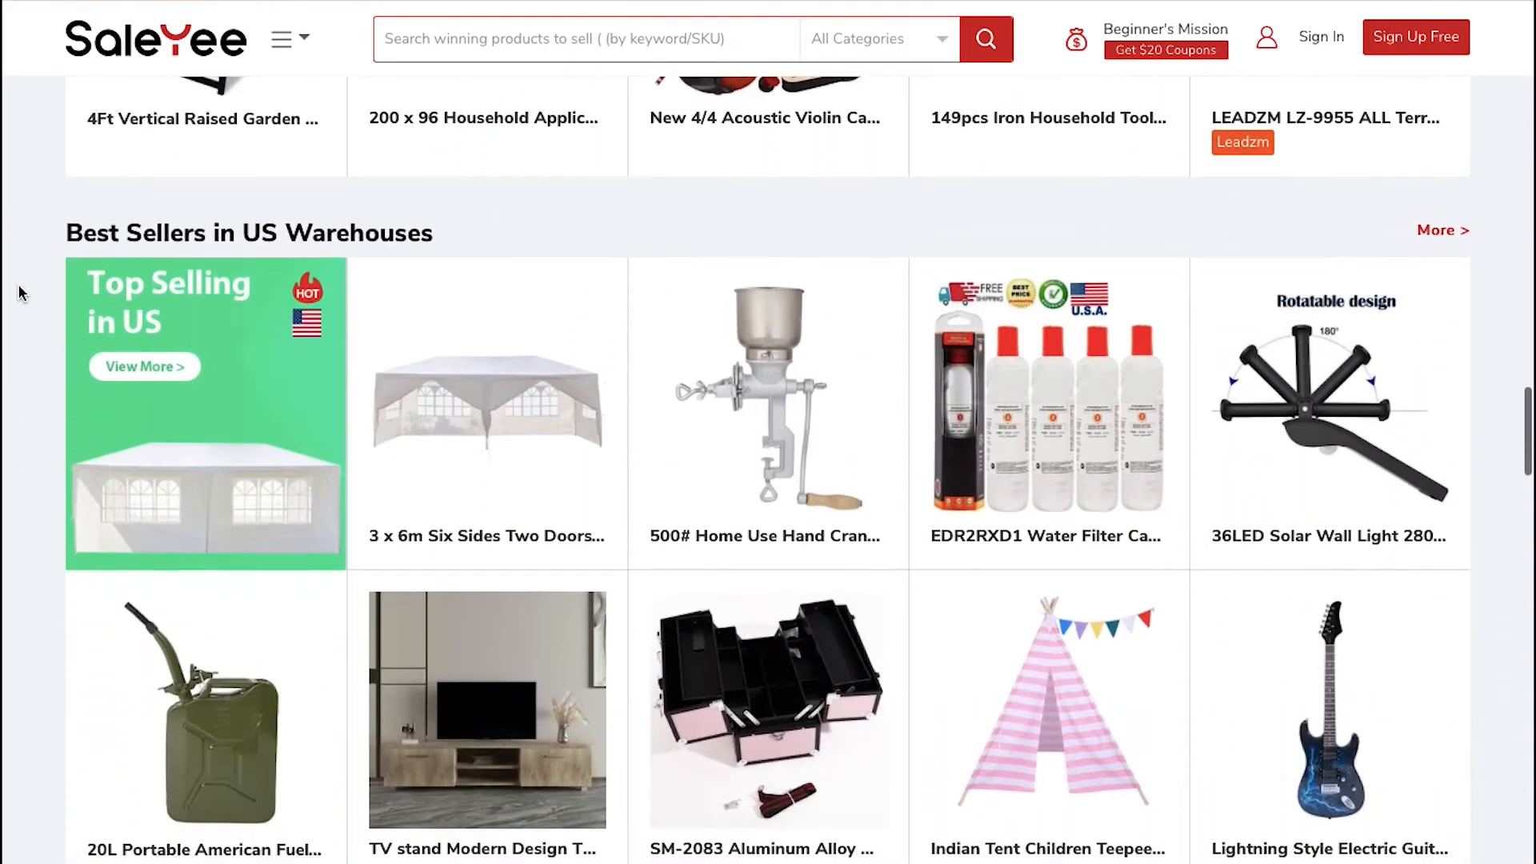
scroll(down, 3)
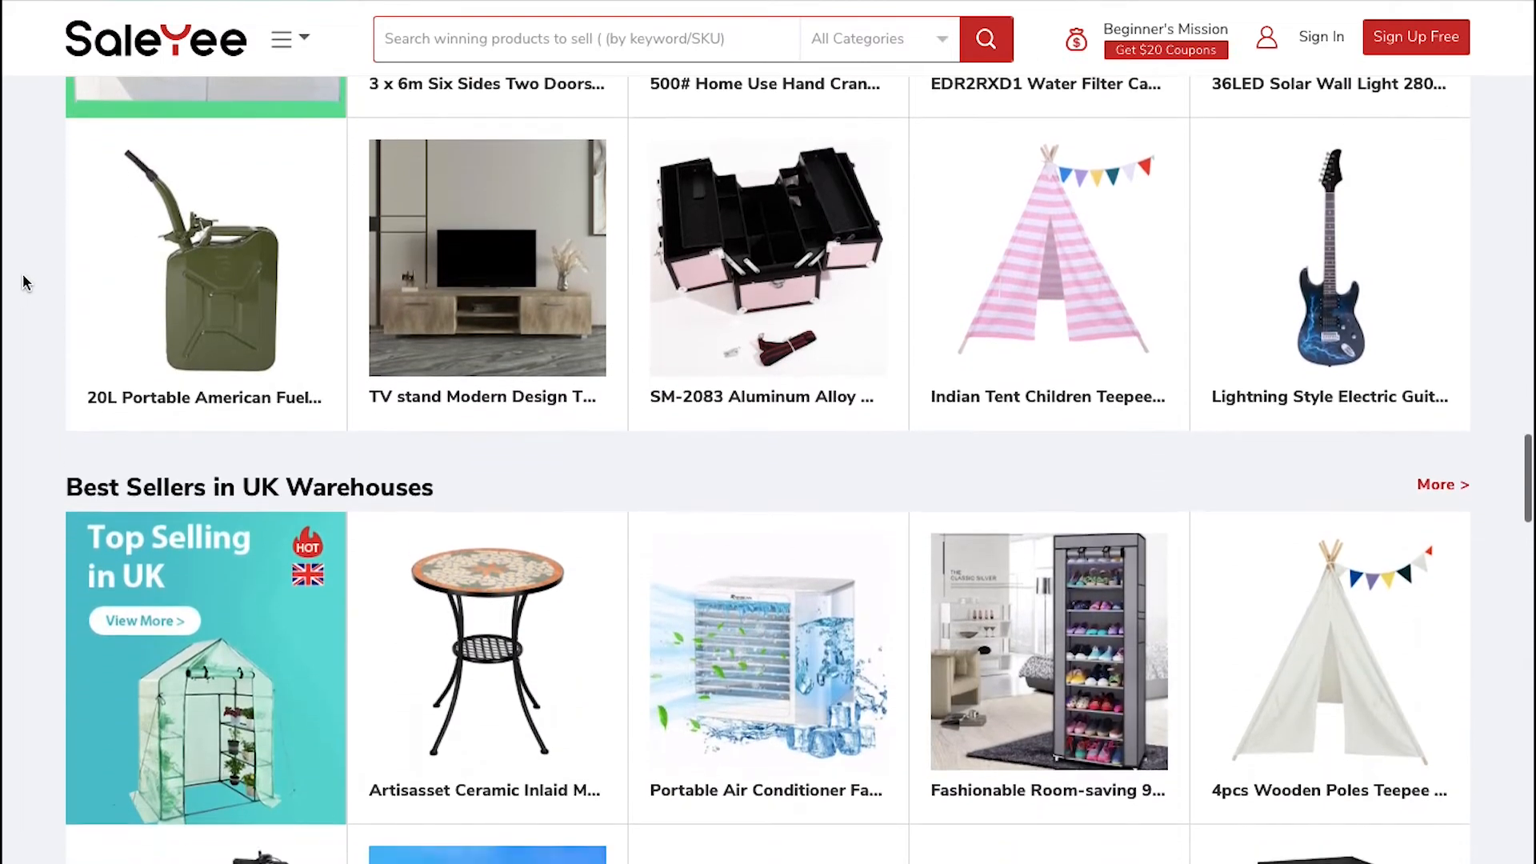
scroll(down, 3)
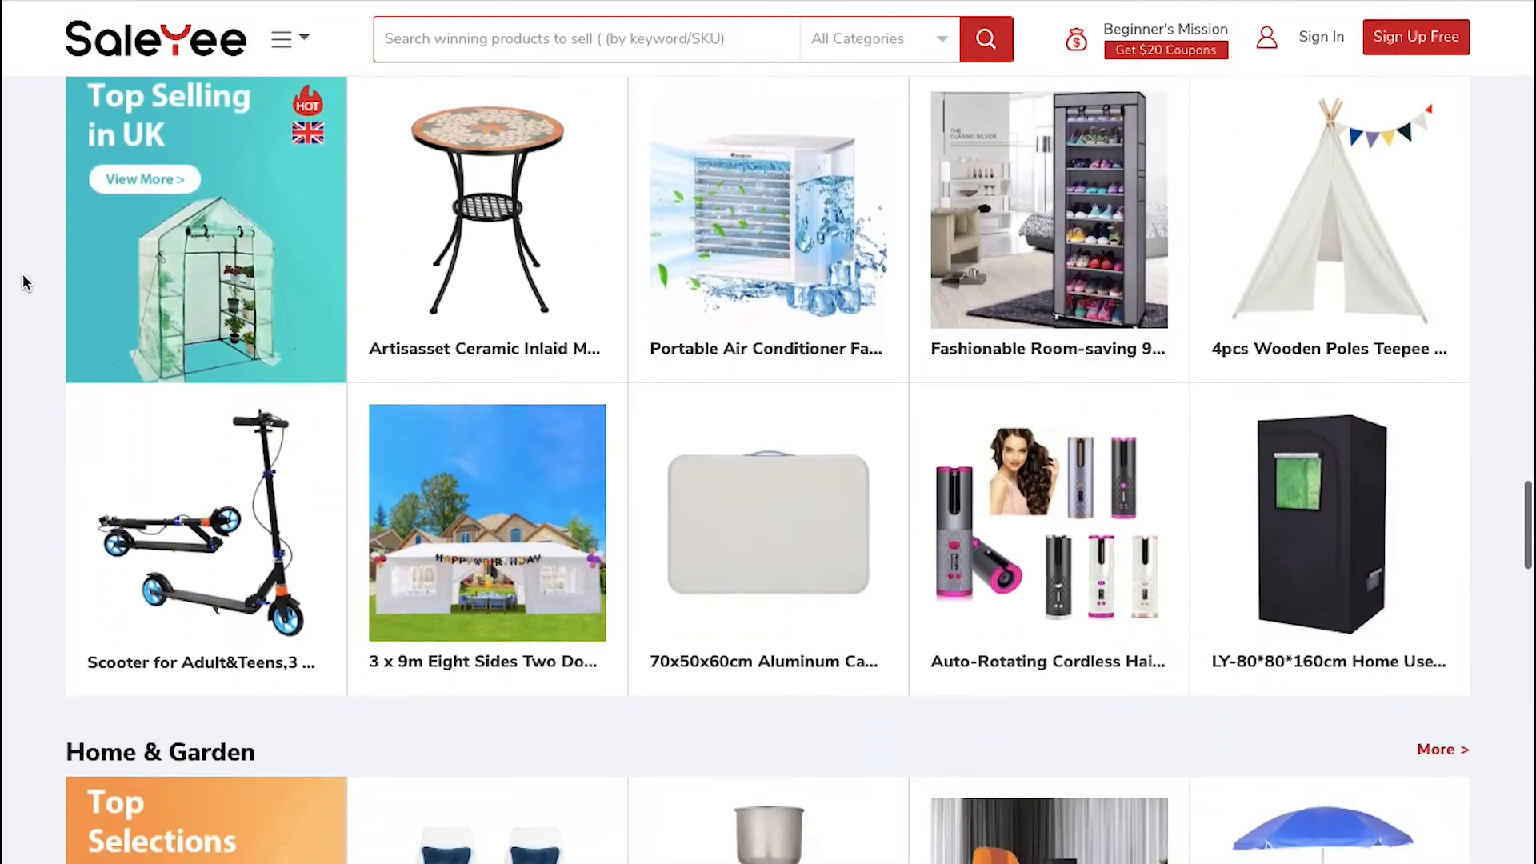
scroll(down, 3)
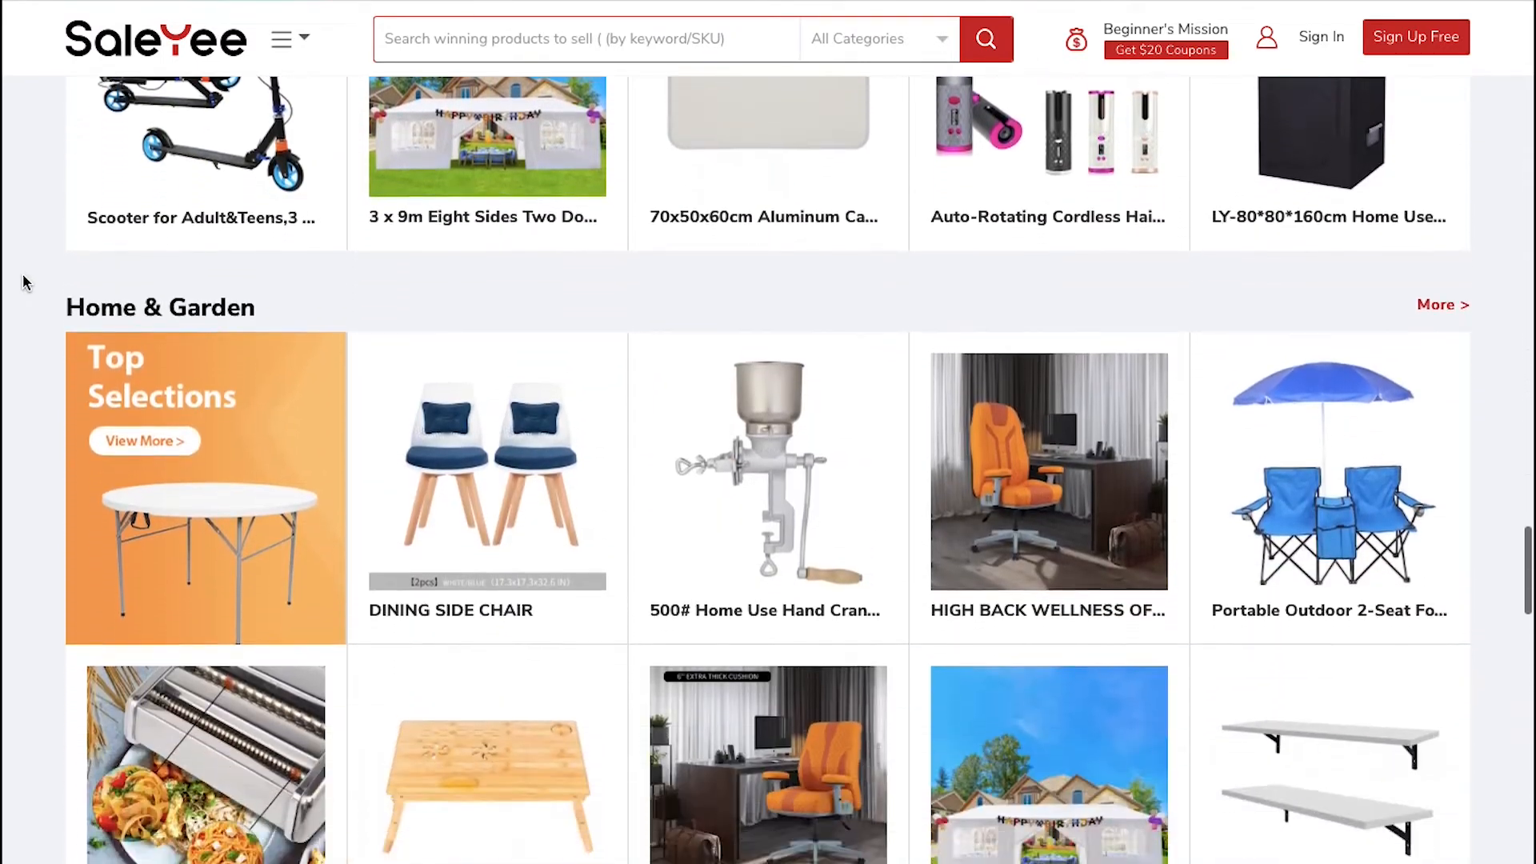
scroll(down, 3)
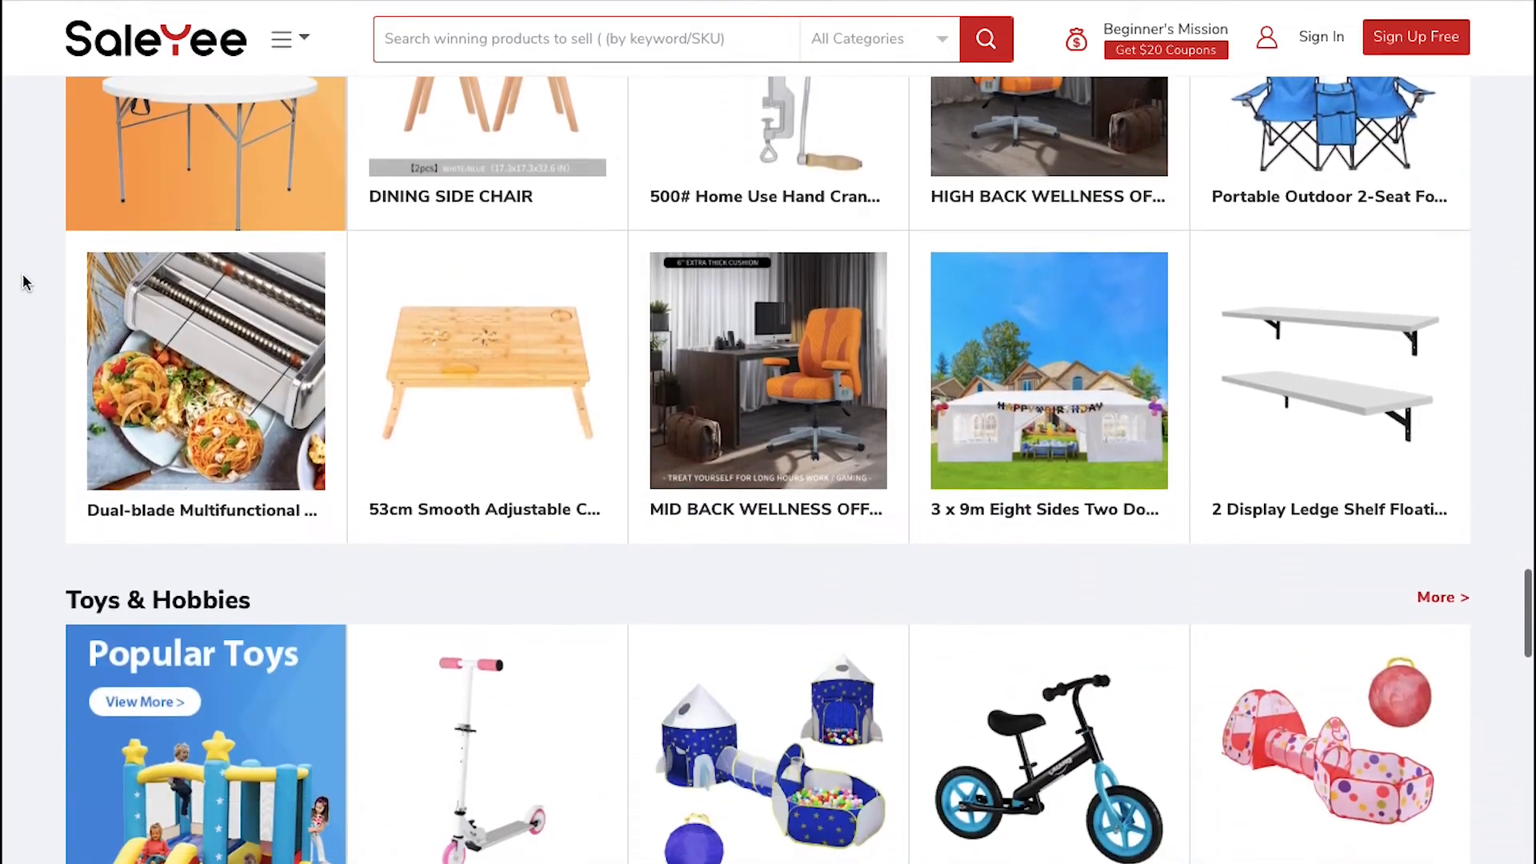
scroll(down, 3)
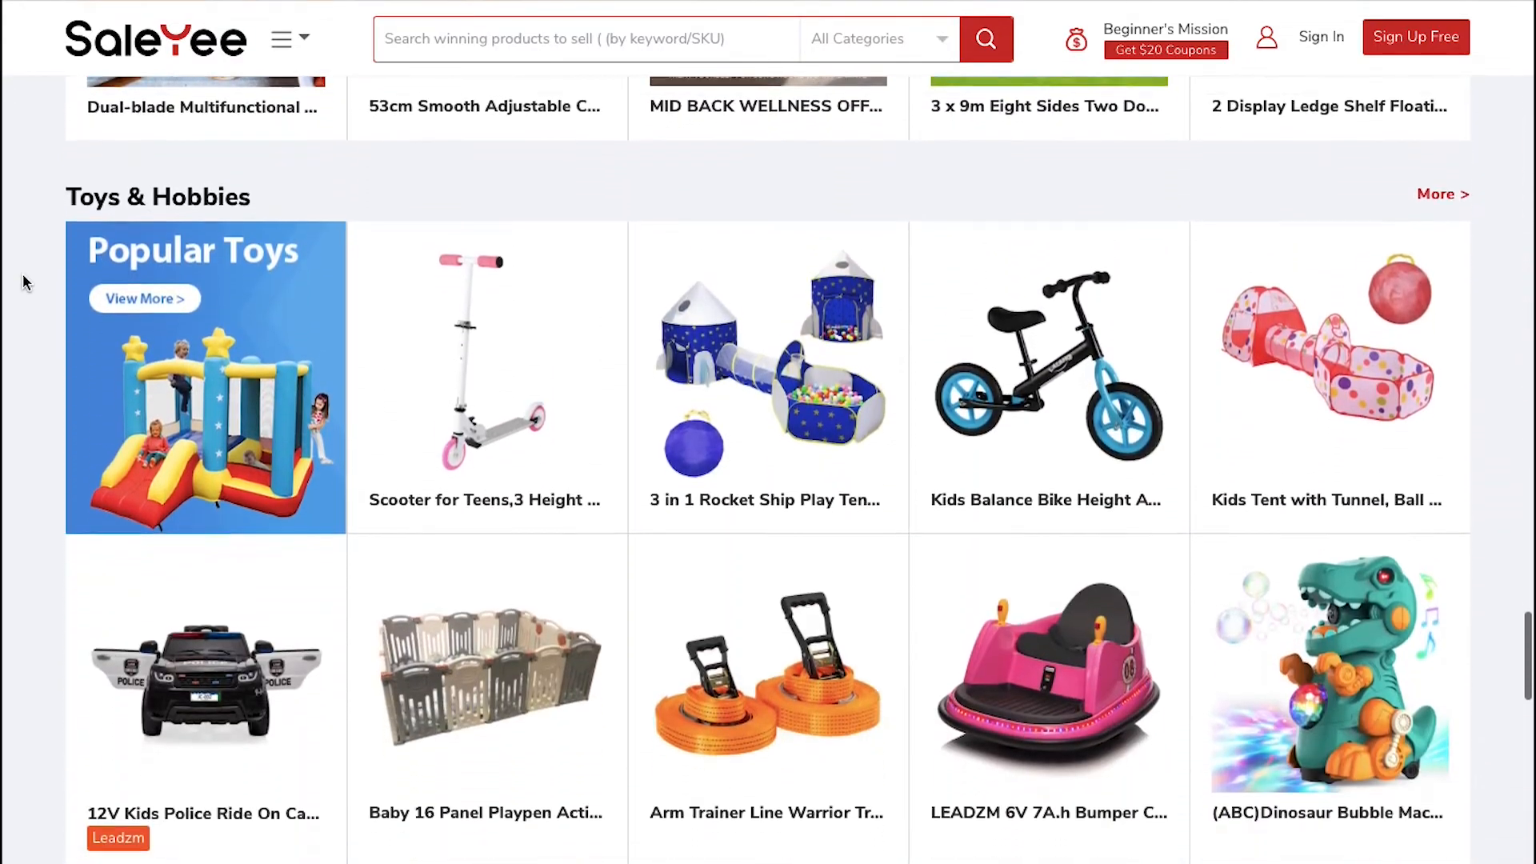
scroll(down, 3)
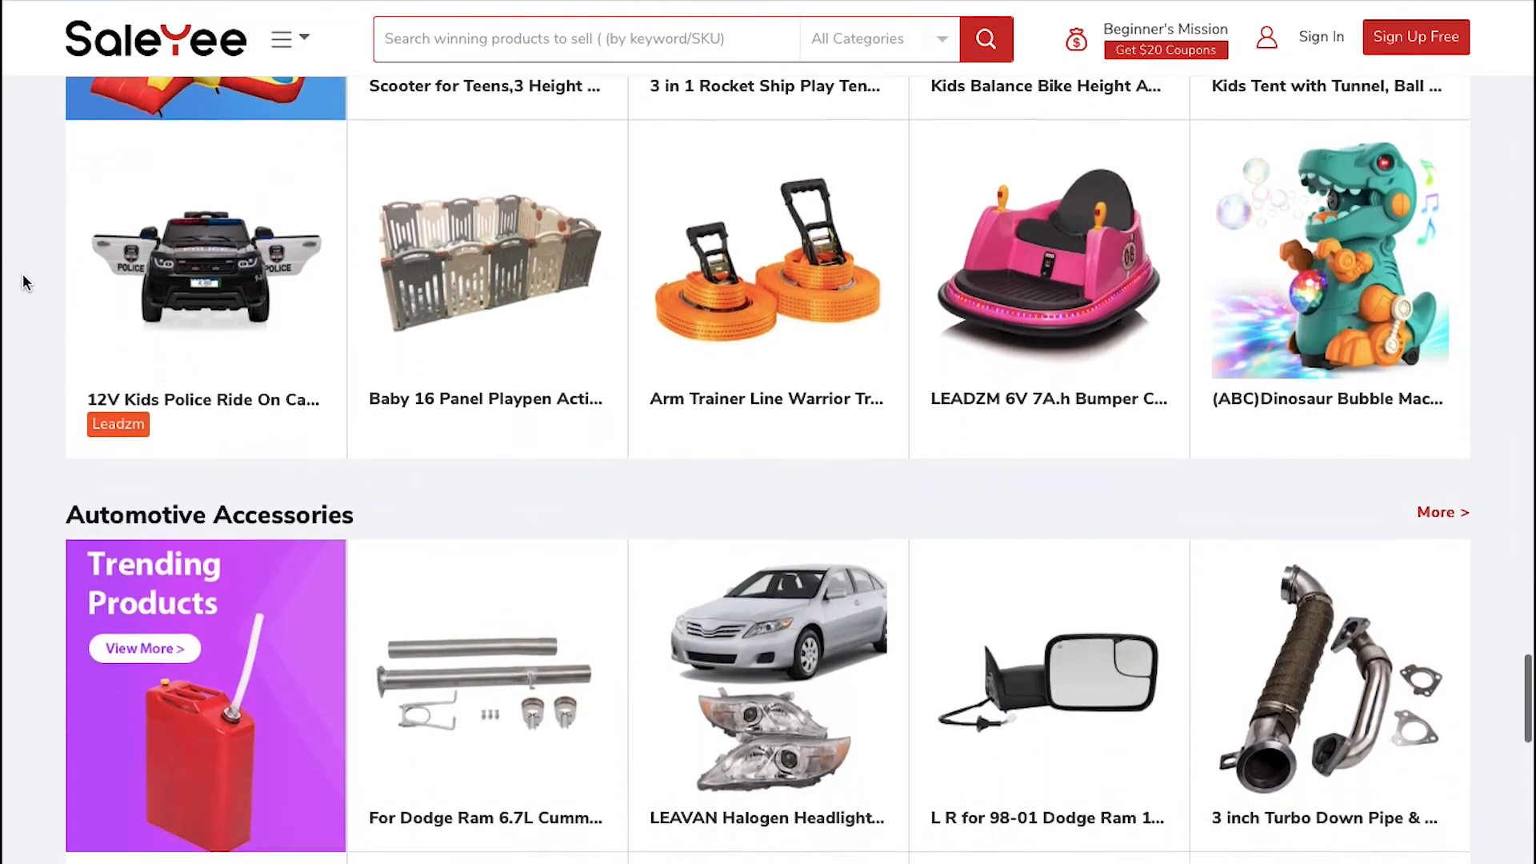
scroll(down, 3)
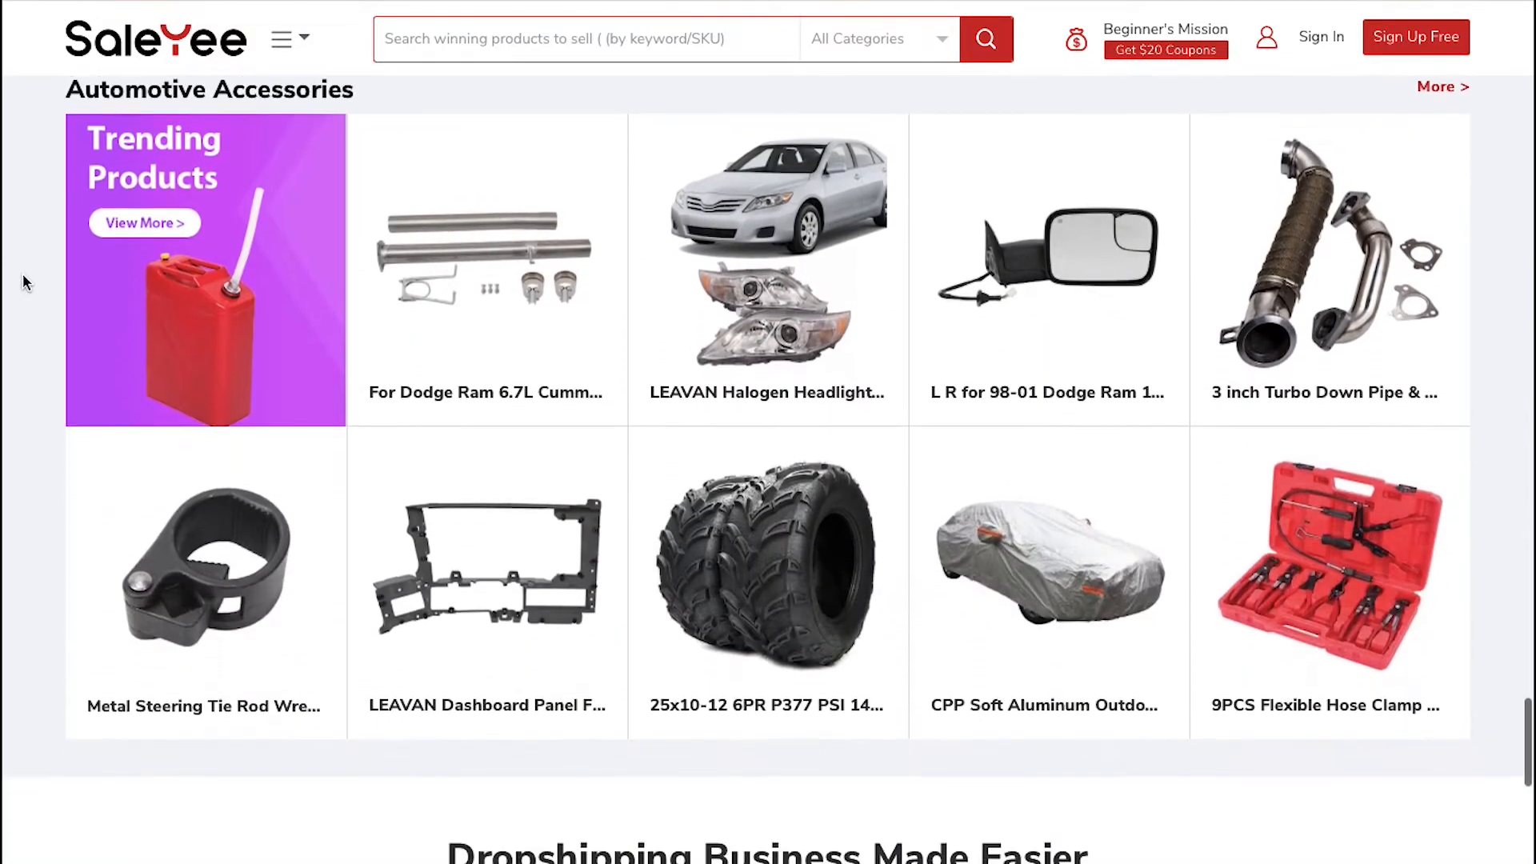
scroll(down, 3)
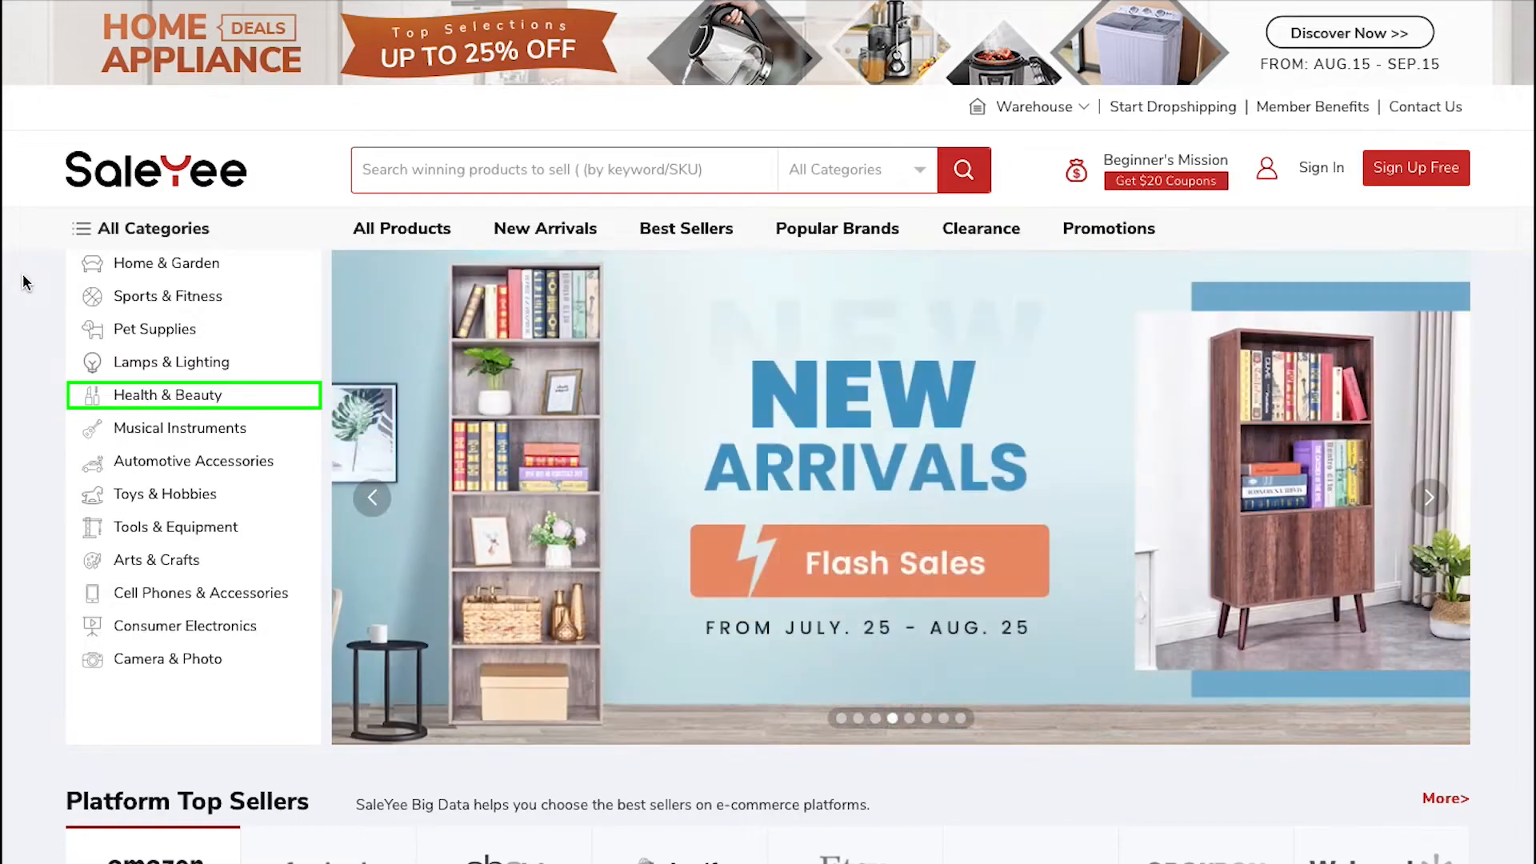
mouse_move(180, 428)
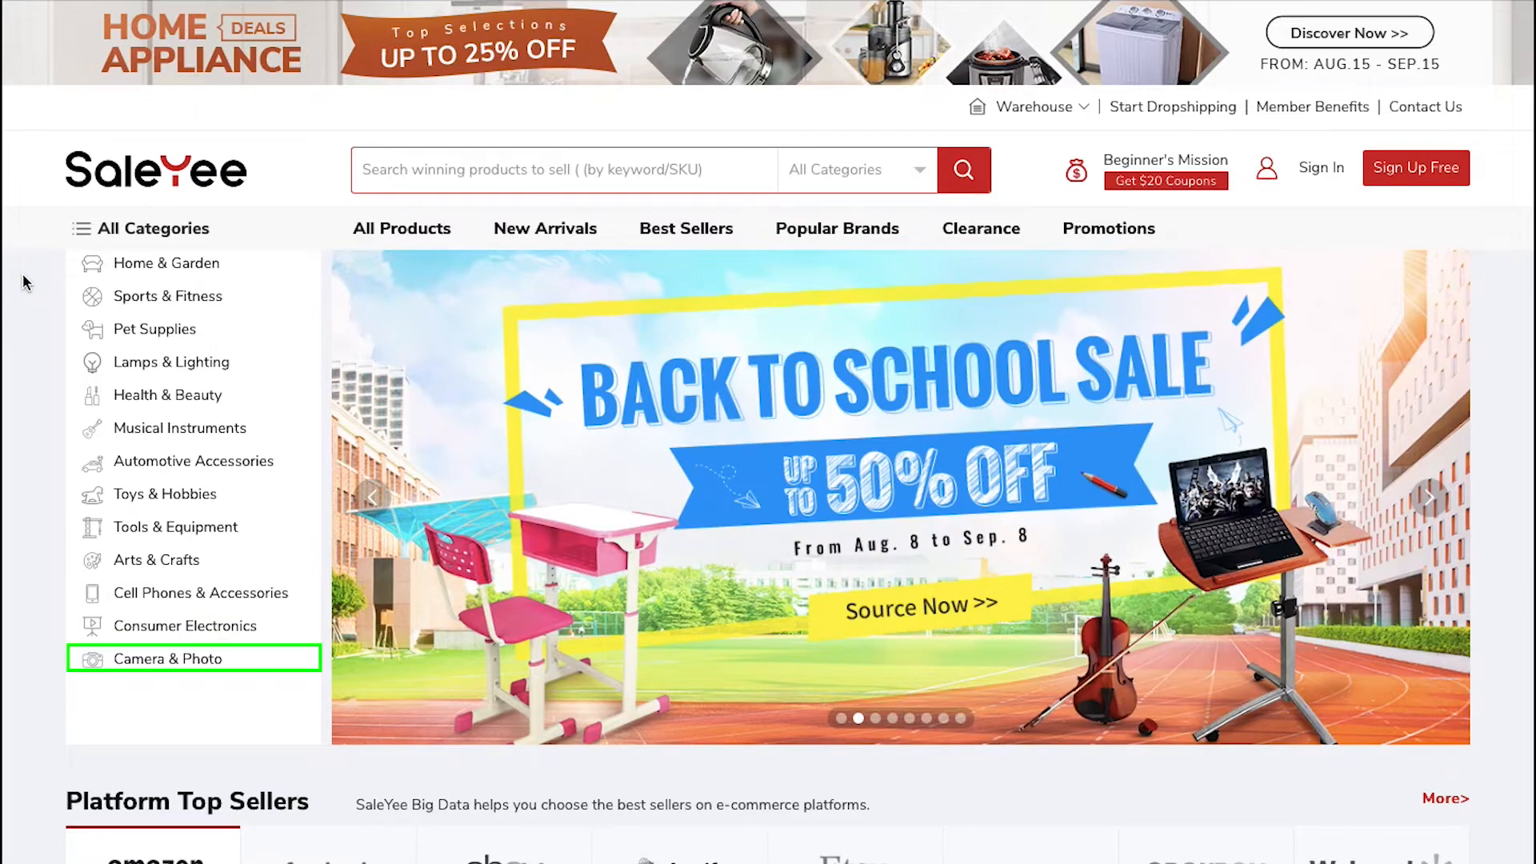
scroll(down, 3)
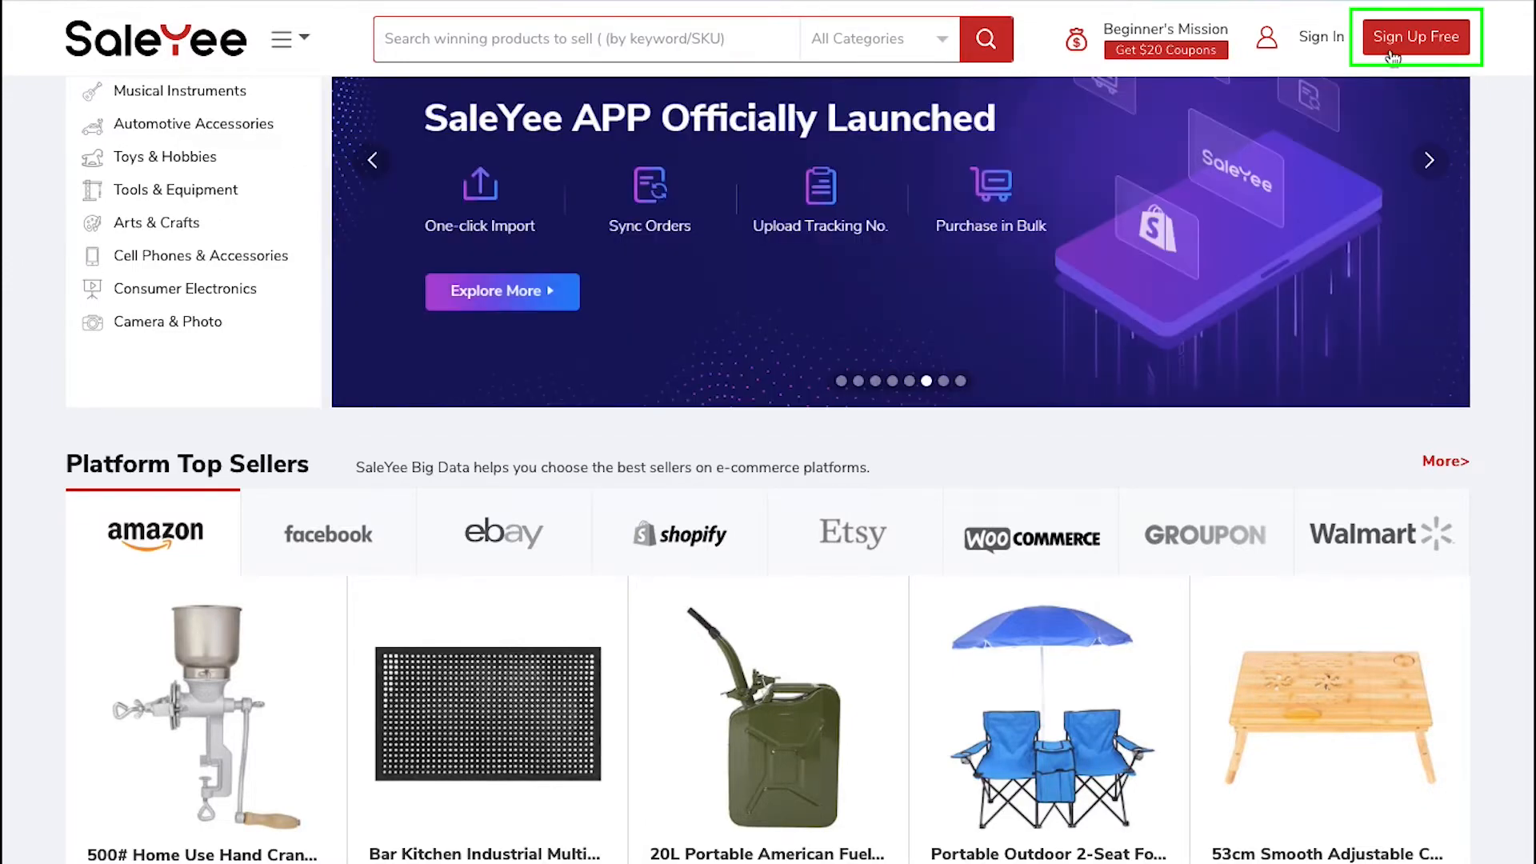
Step: Open the Sign Up Free registration page from the header
click(1414, 38)
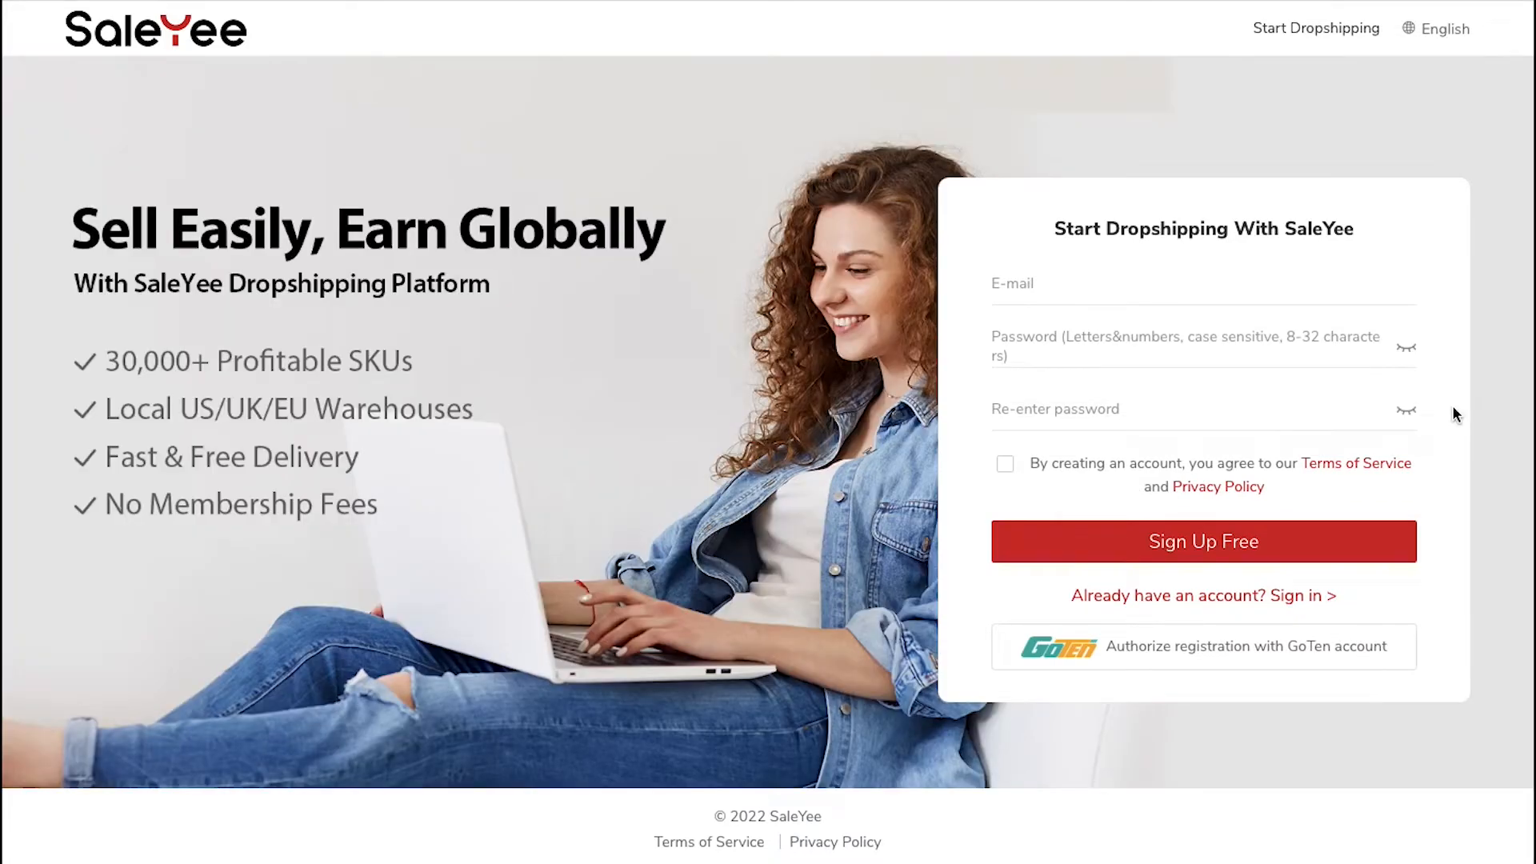
Step: Fill in the e-mail, password and password confirmation fields of the registration form
click(1195, 284)
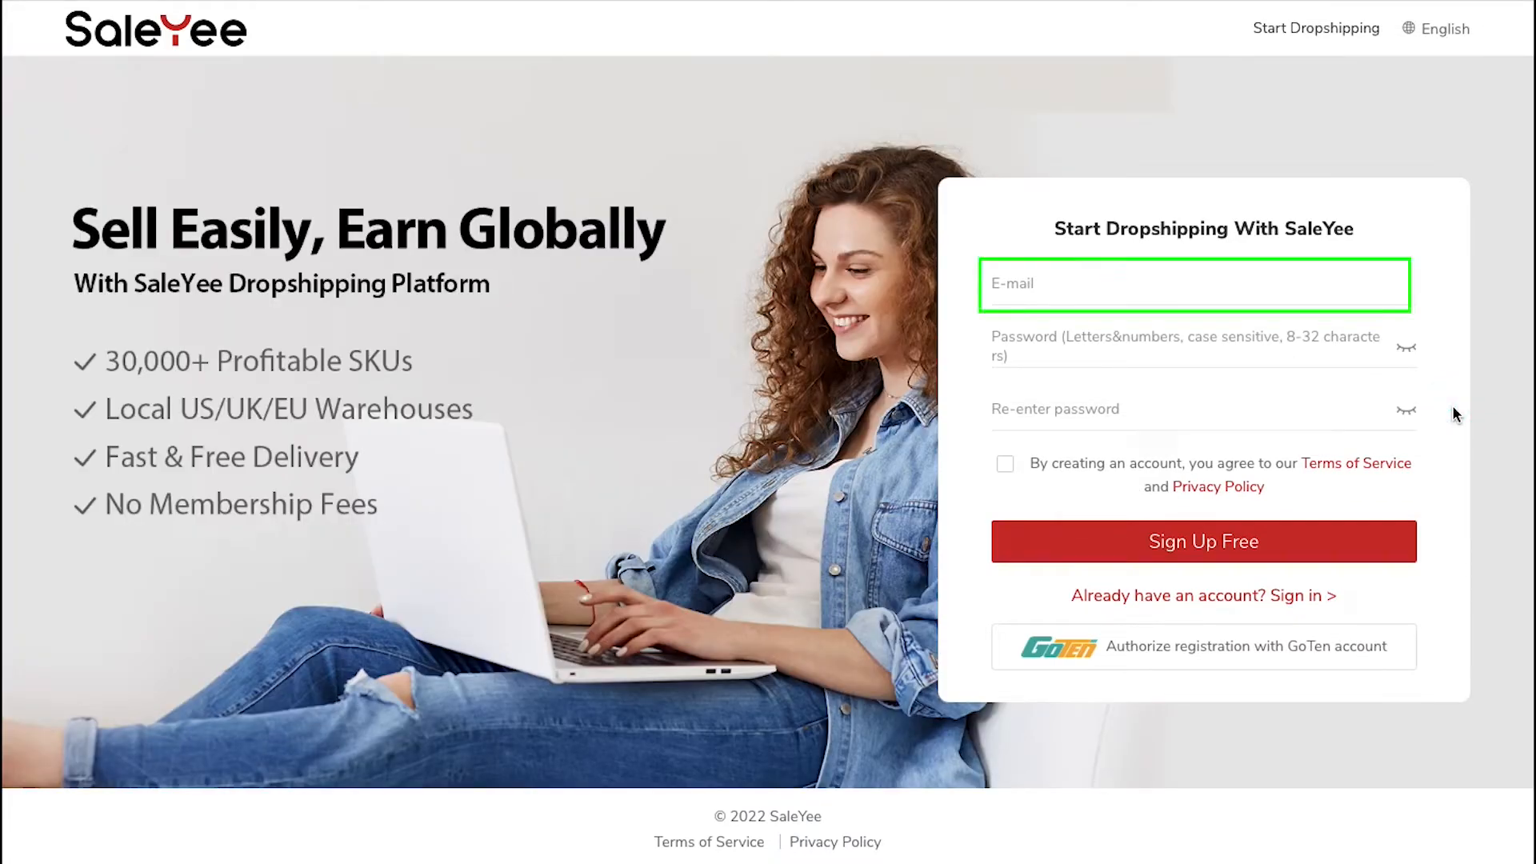
click(1192, 347)
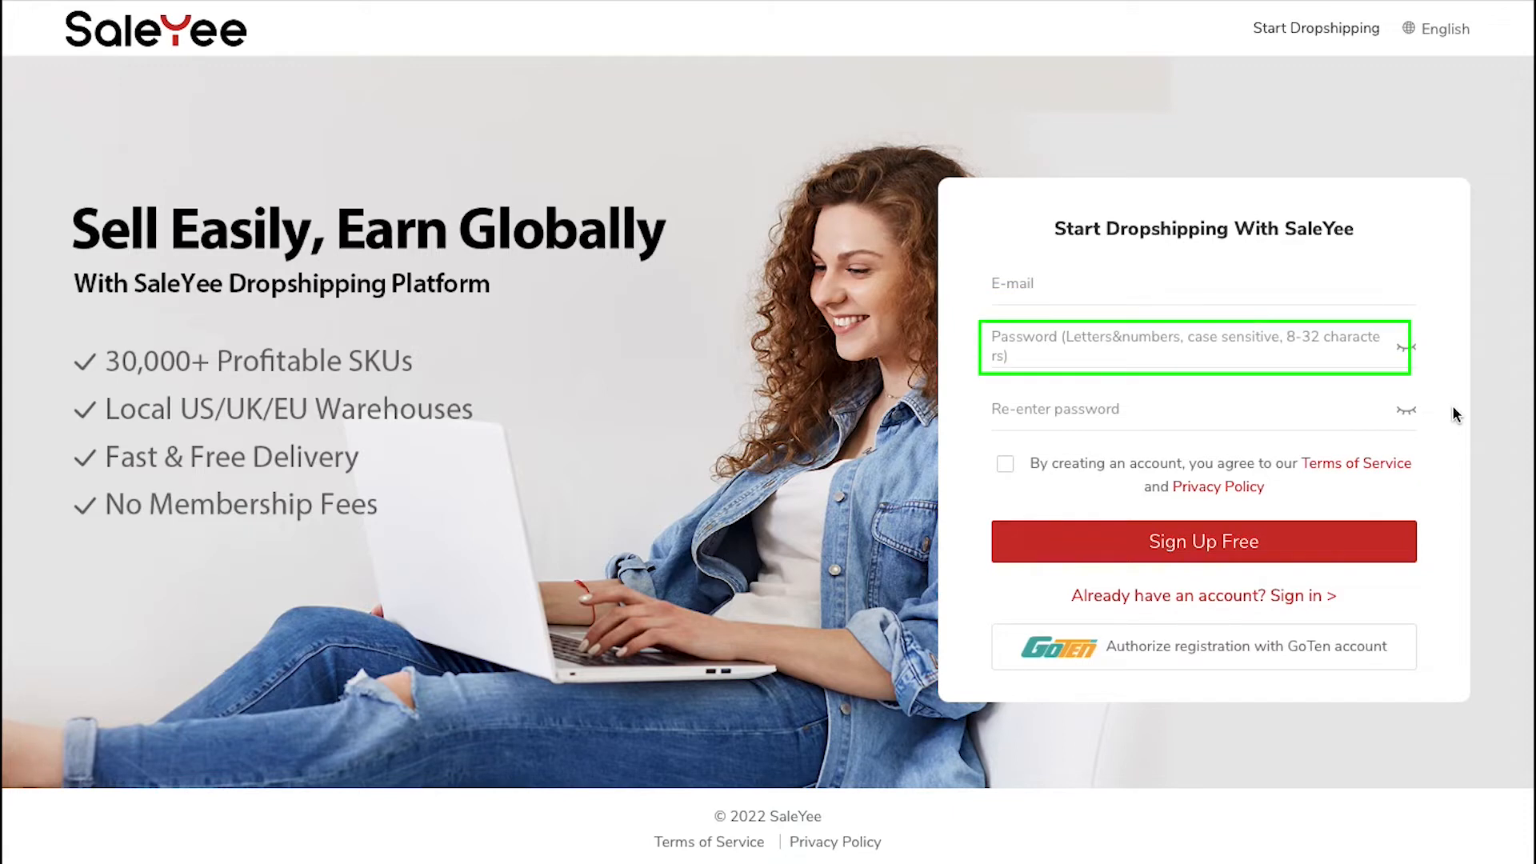
click(1192, 408)
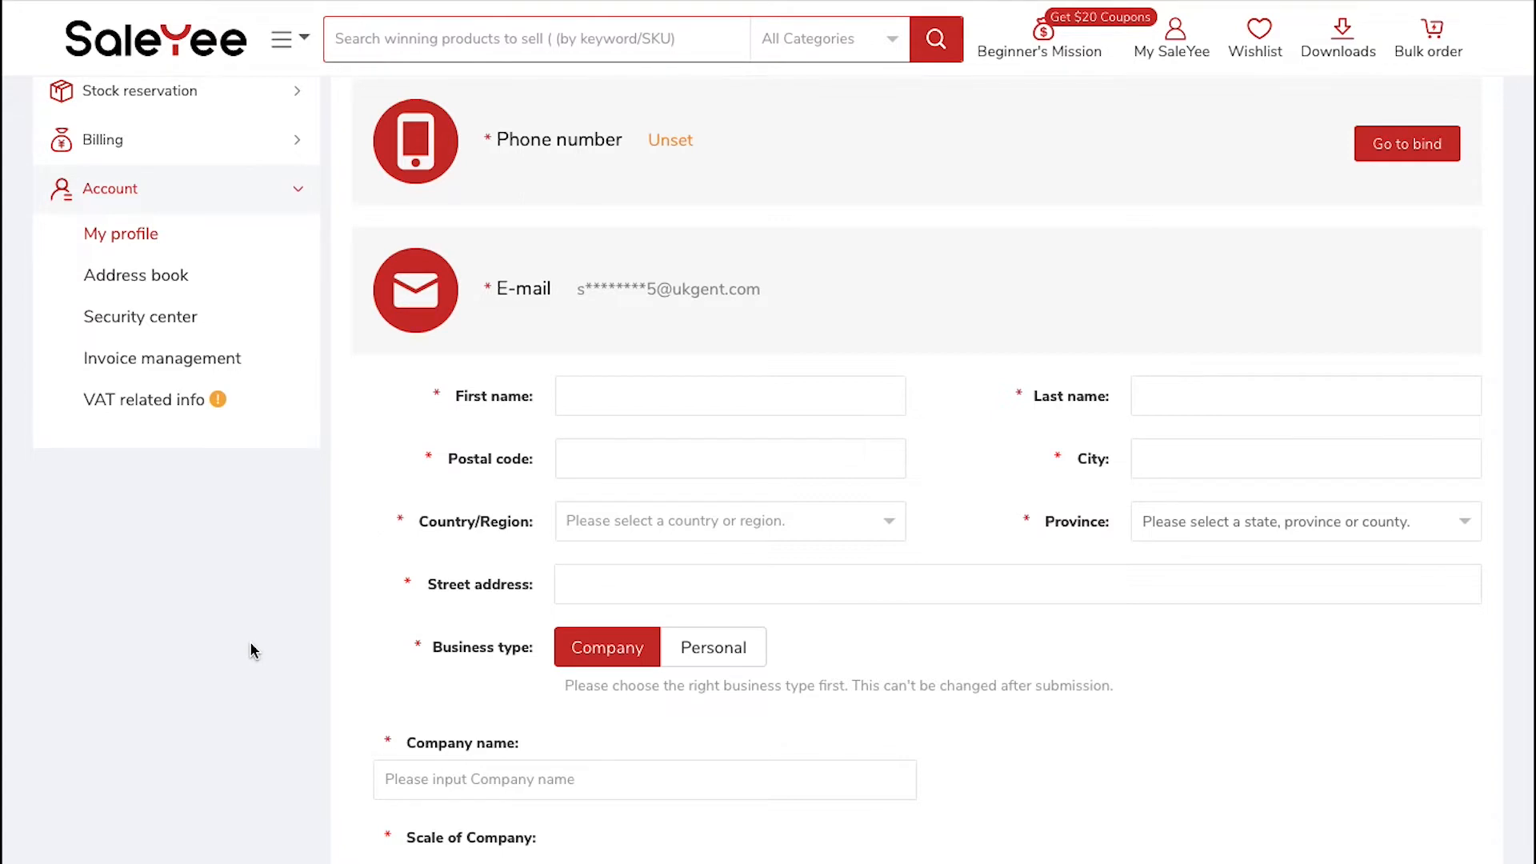
Step: Scroll to the bottom of the My profile form and save it
scroll(down, 3)
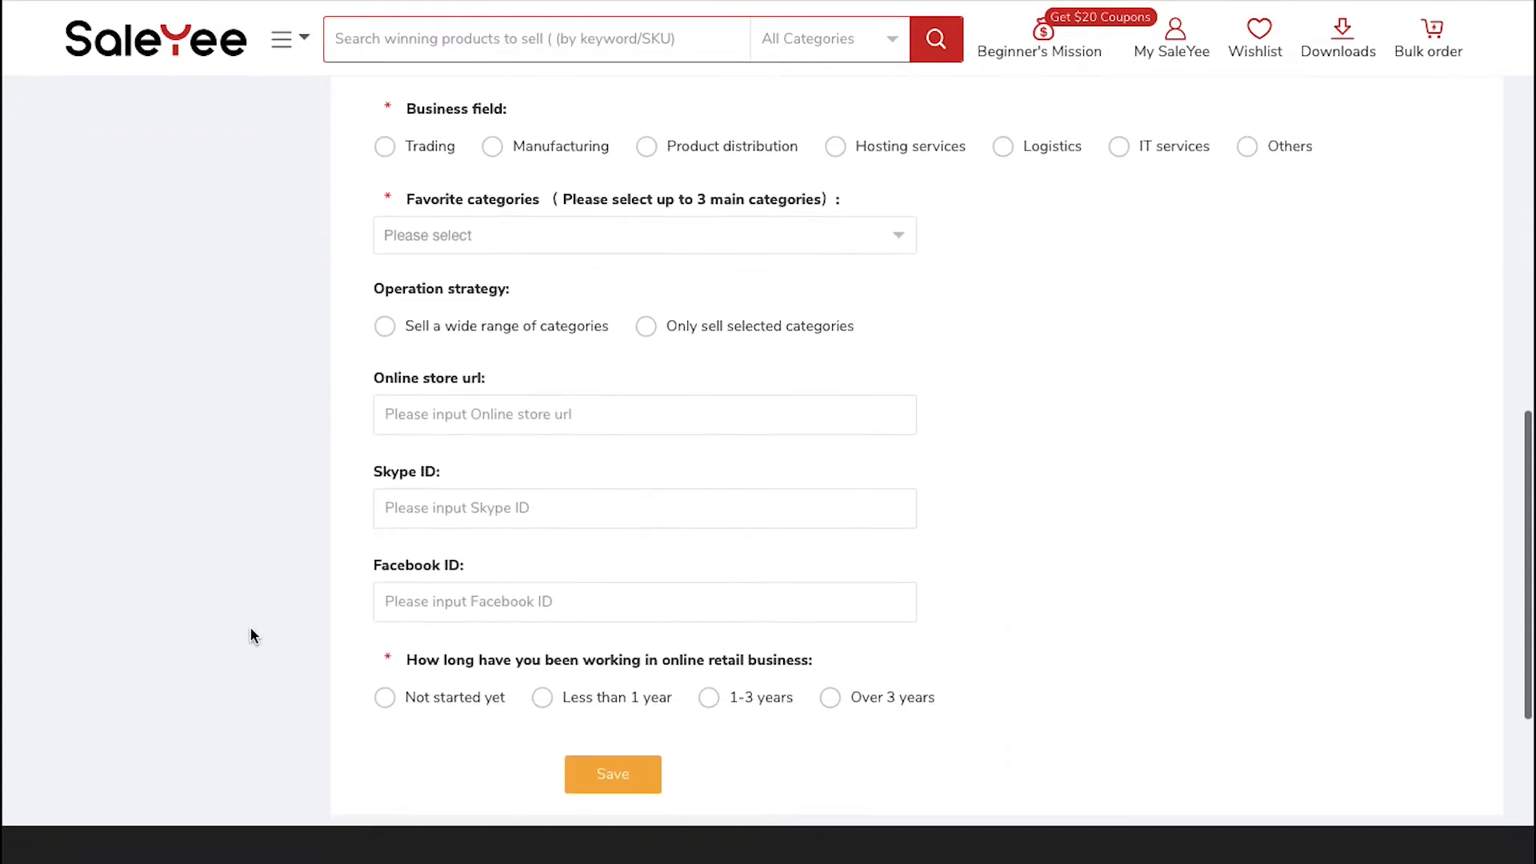
scroll(down, 3)
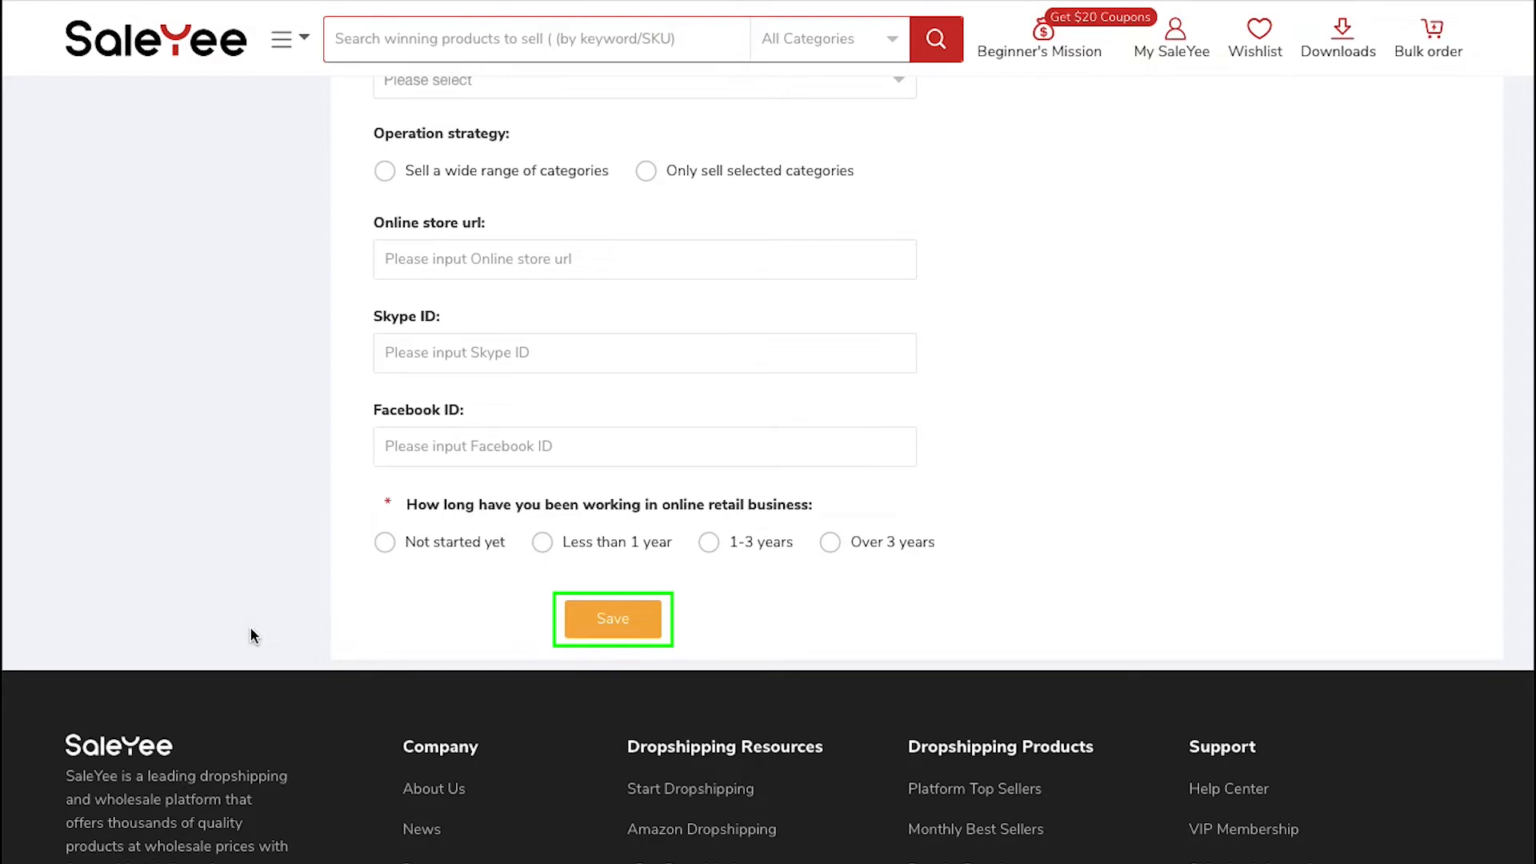
click(611, 618)
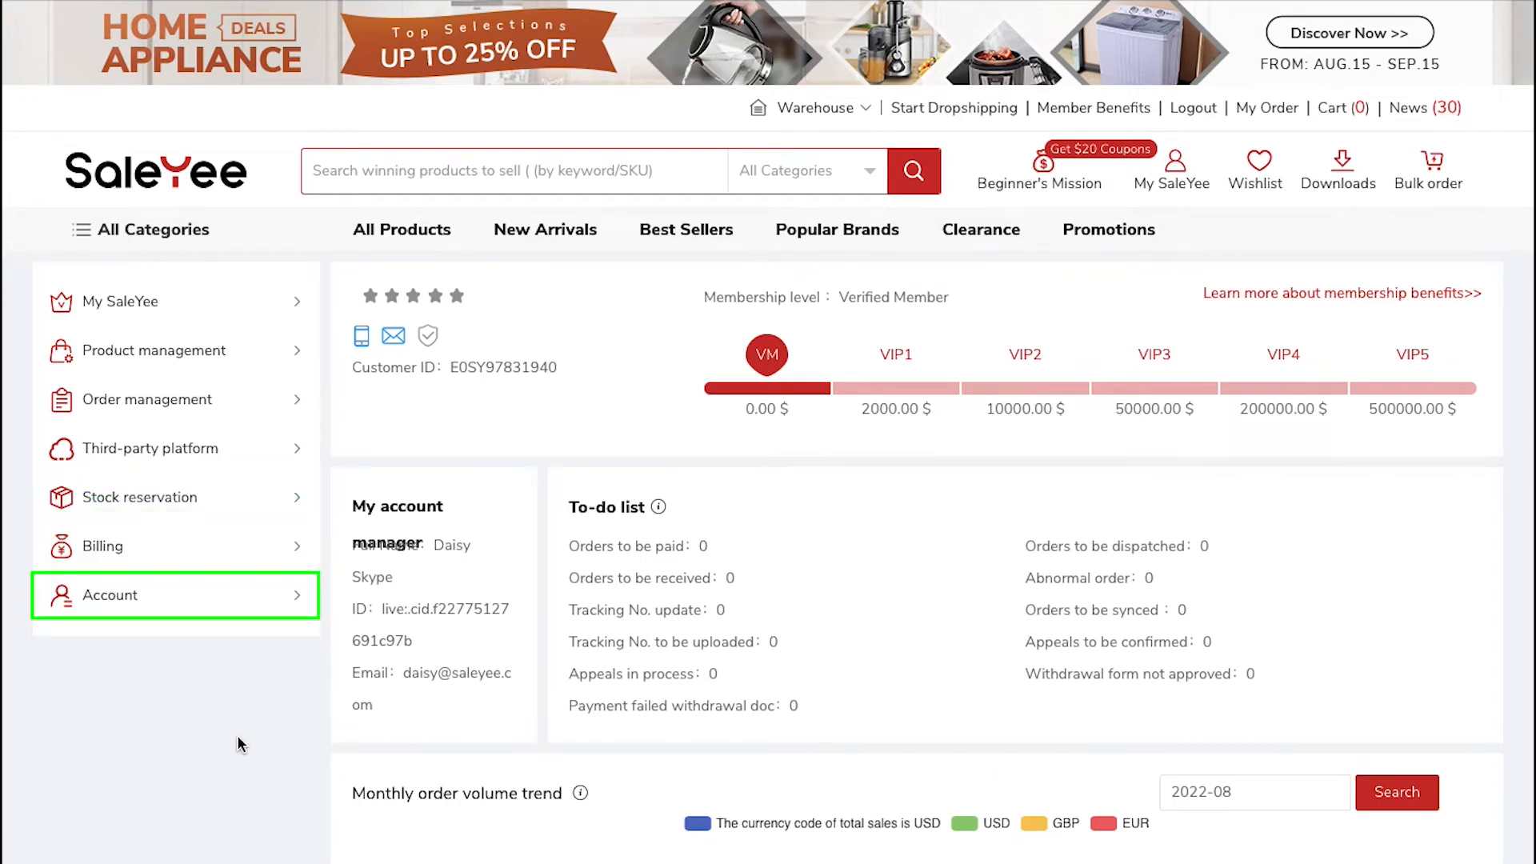
Step: Expand the Product management, Order management and Third-party platform sidebar menus in turn
click(121, 302)
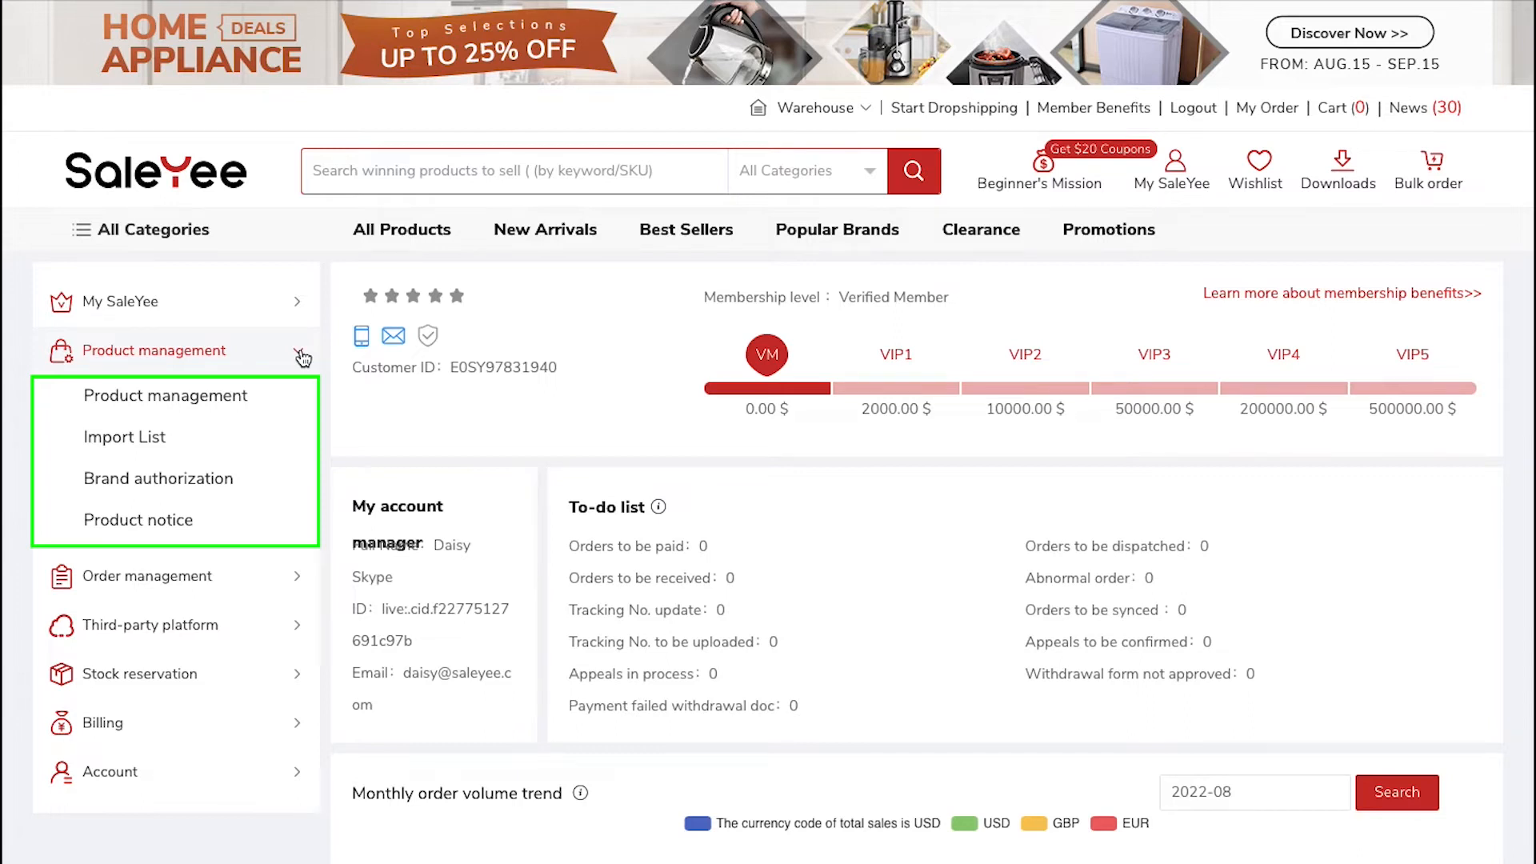
click(147, 400)
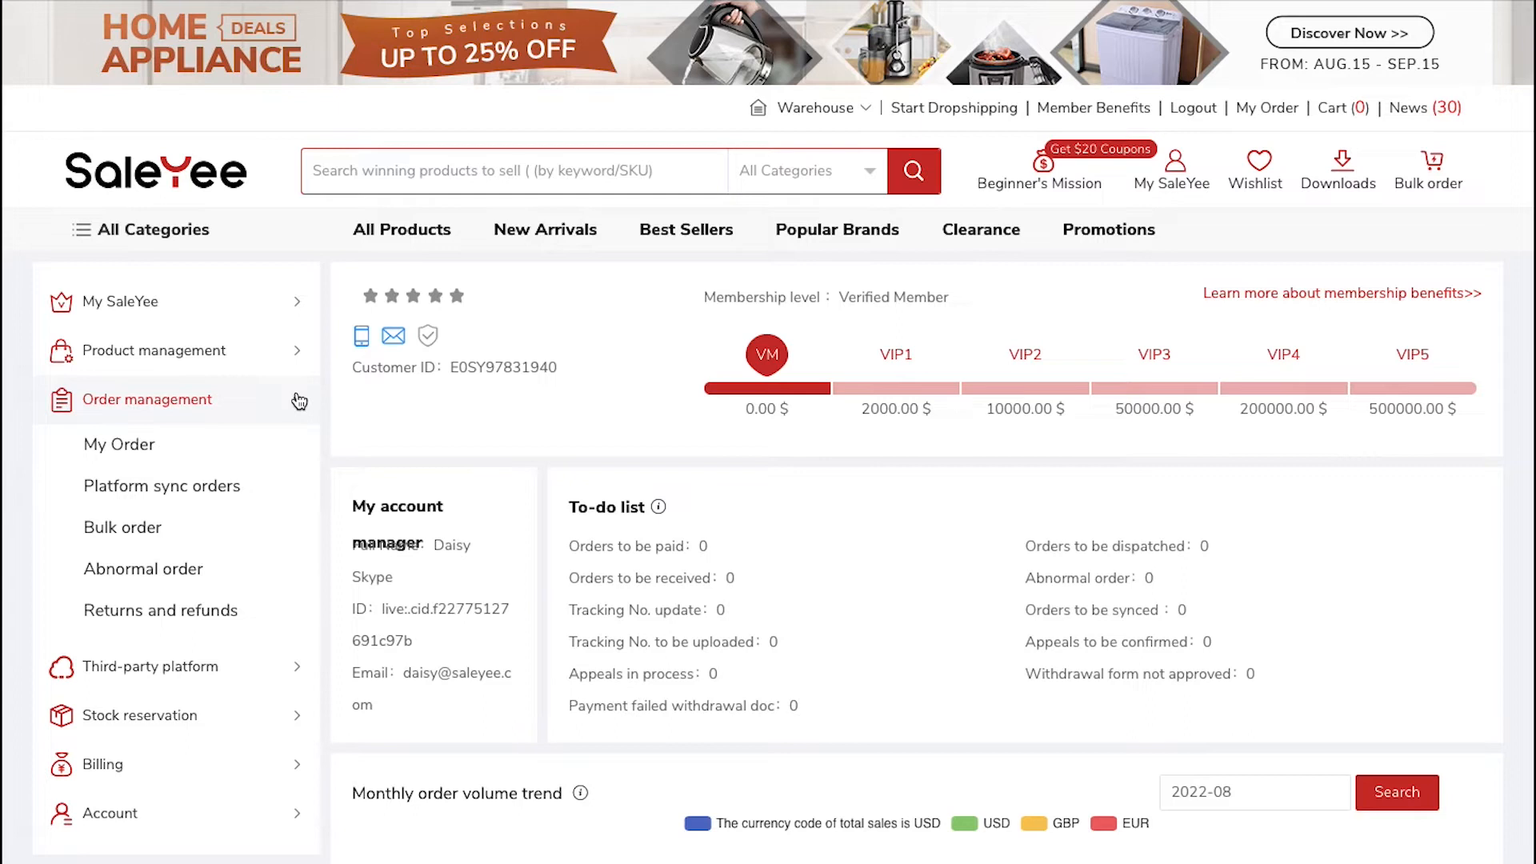
click(147, 399)
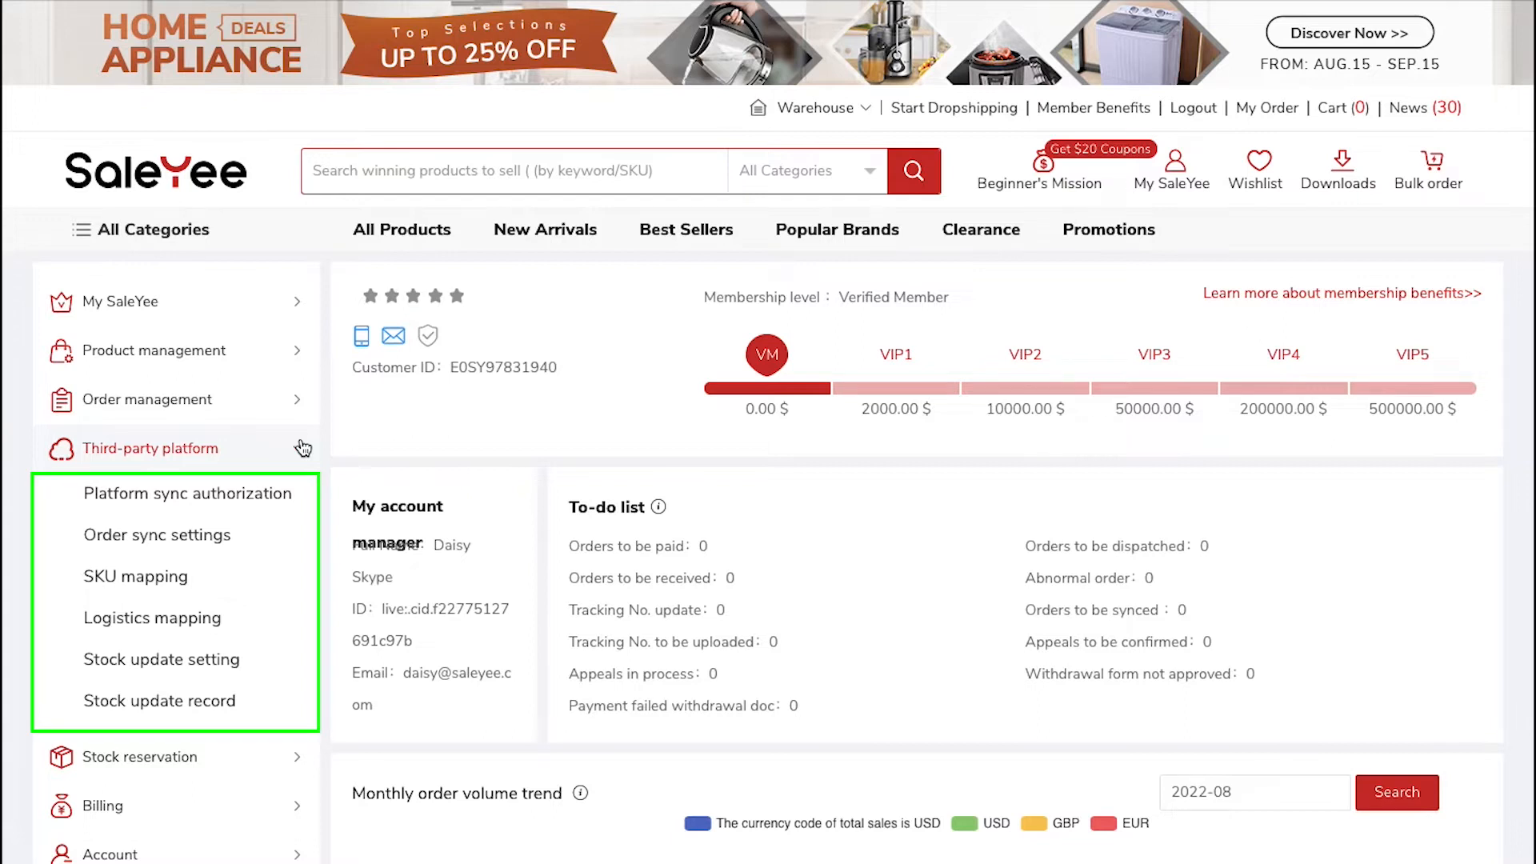
Step: Expand Stock reservation, Billing and Account menus, collapse Account, and view Verified Member benefits
click(139, 496)
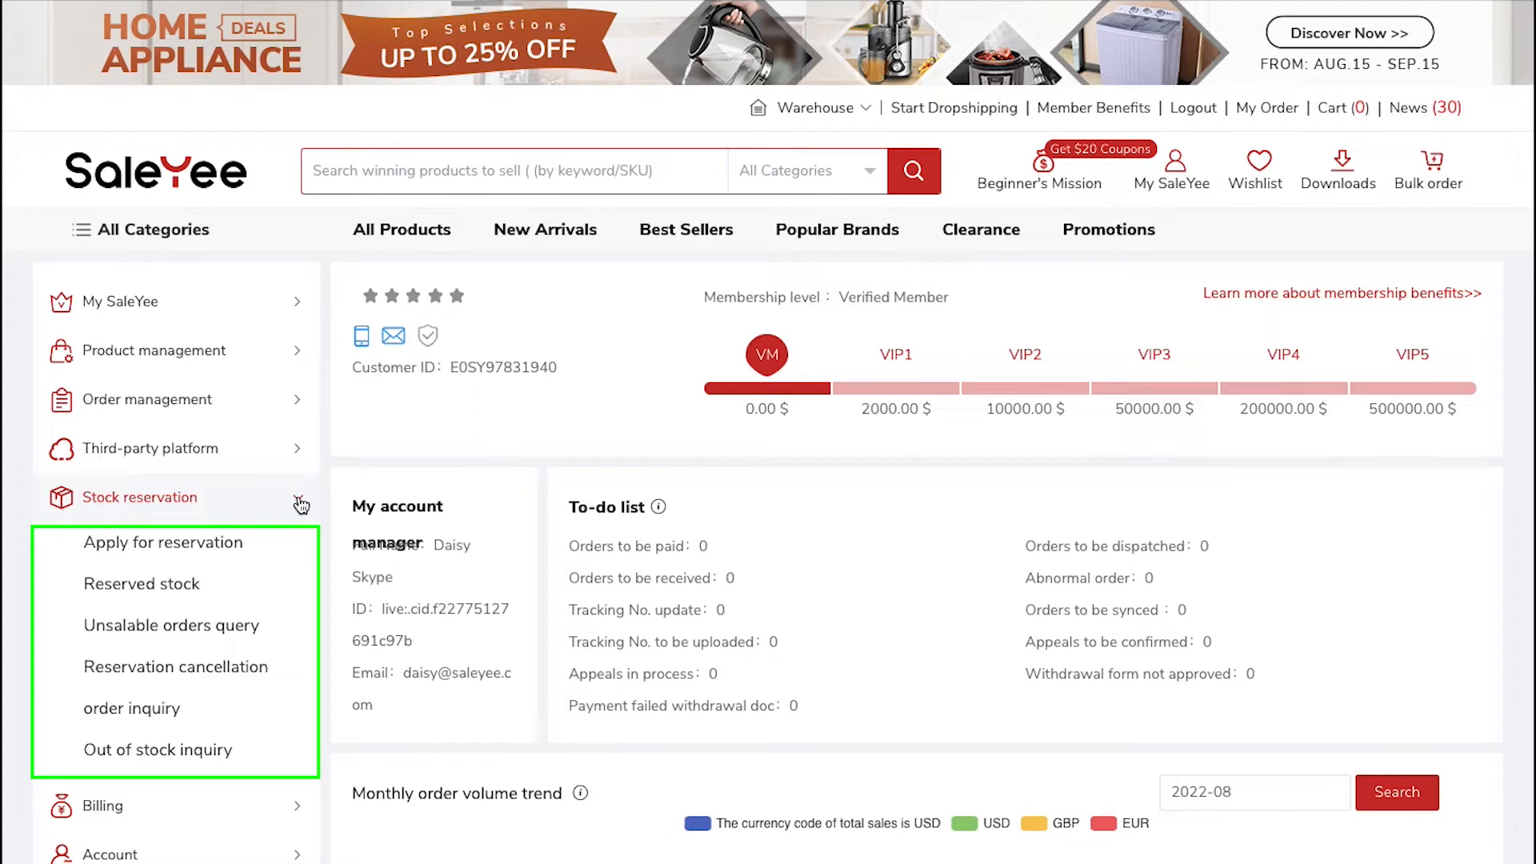
click(101, 545)
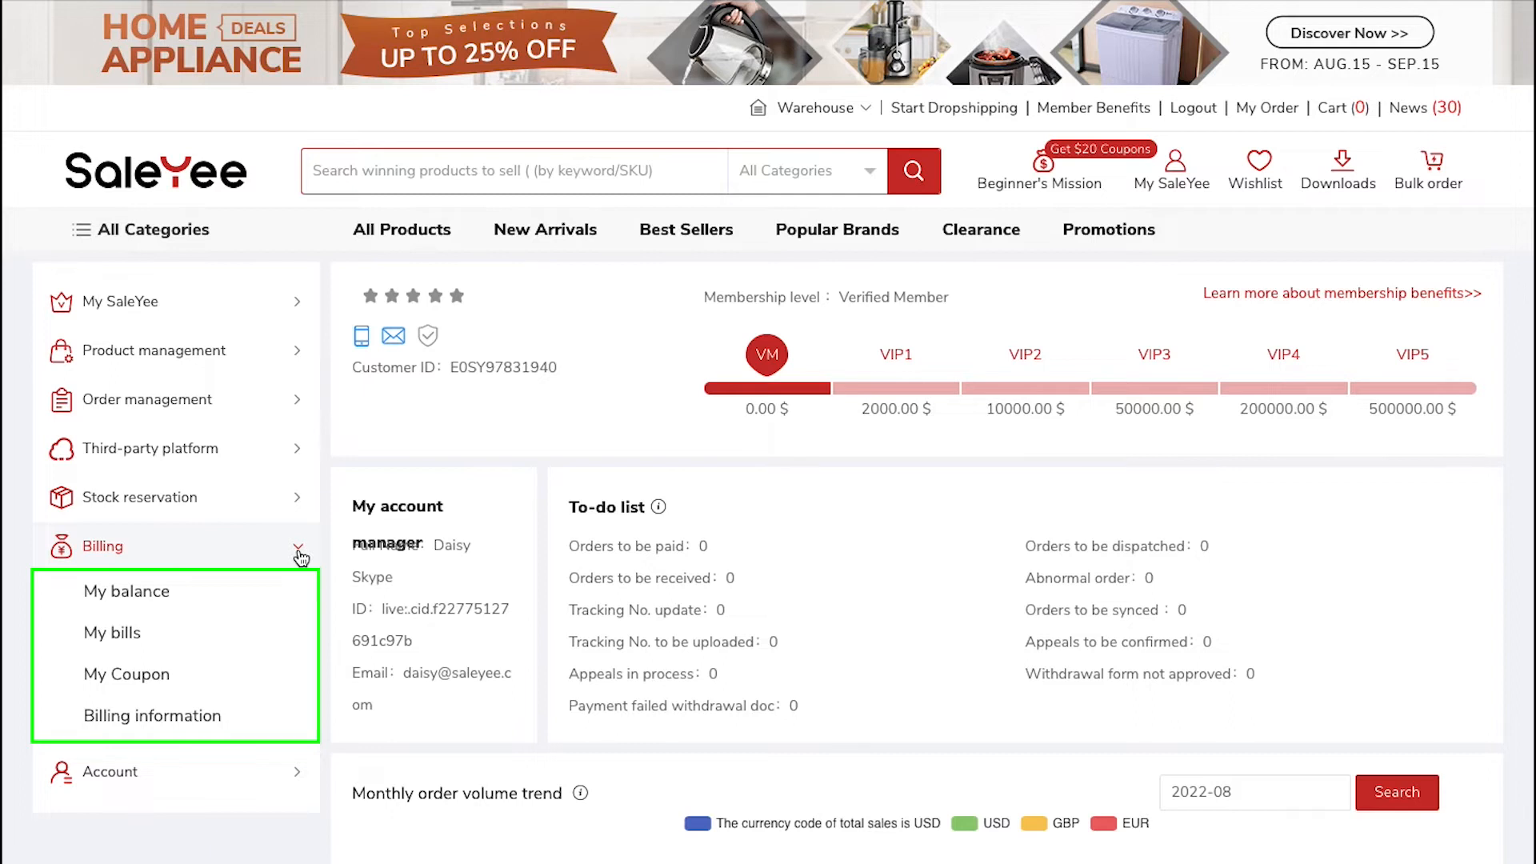
click(109, 595)
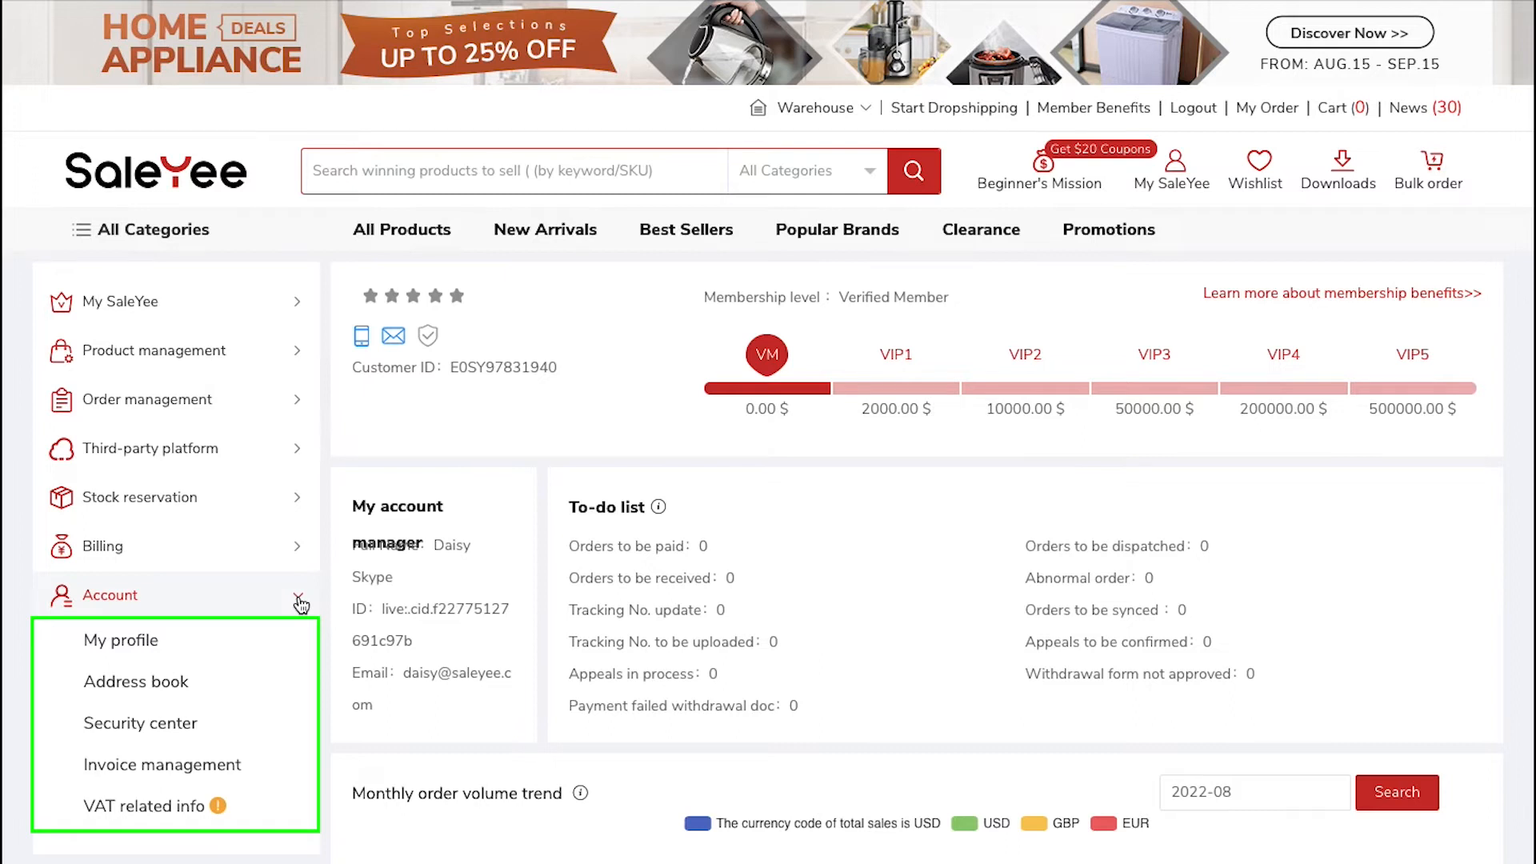
click(109, 595)
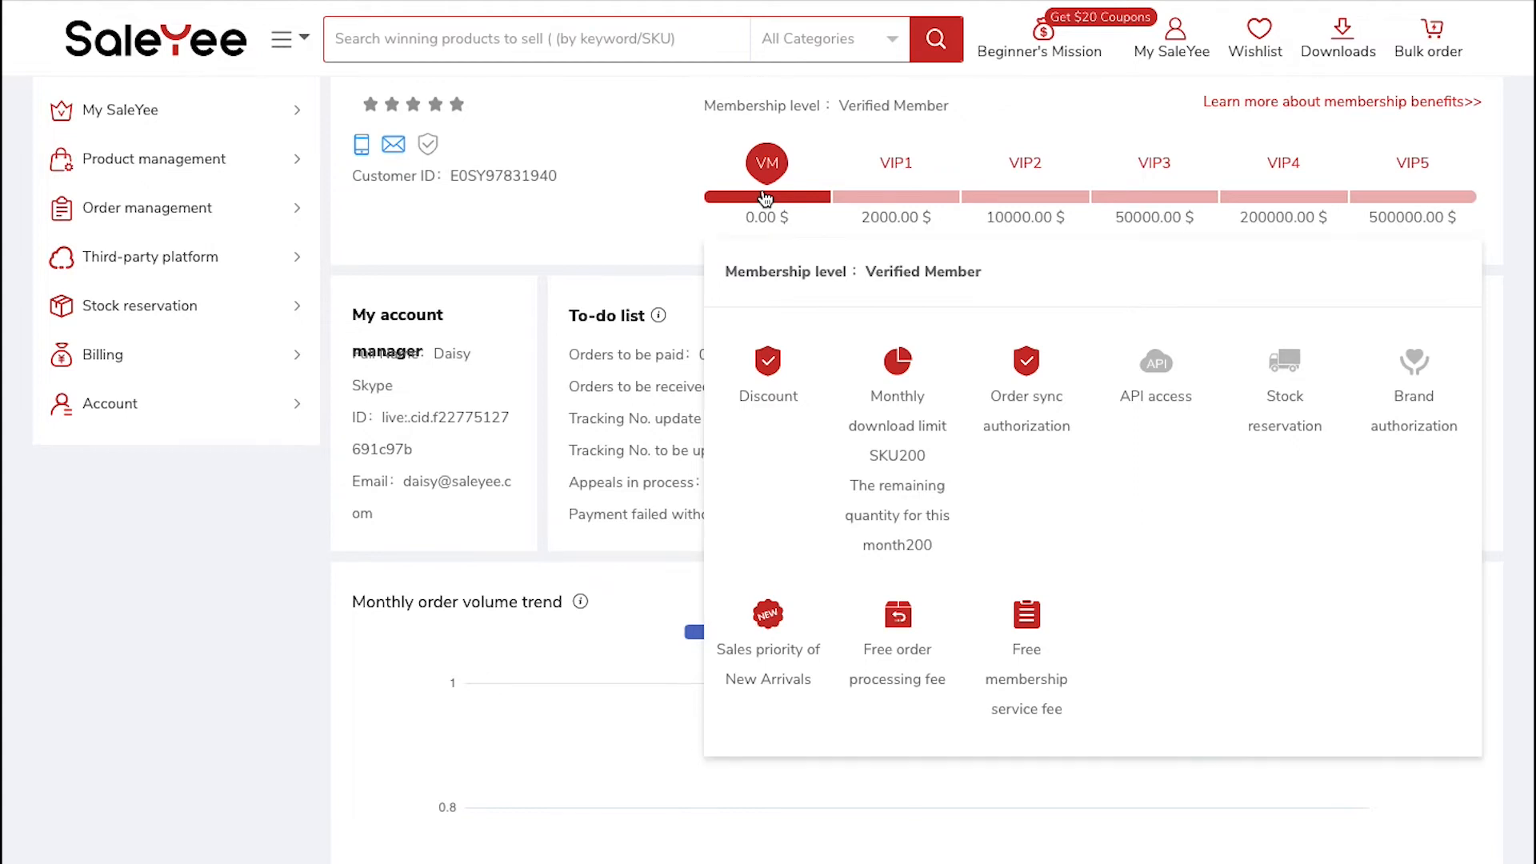
scroll(down, 3)
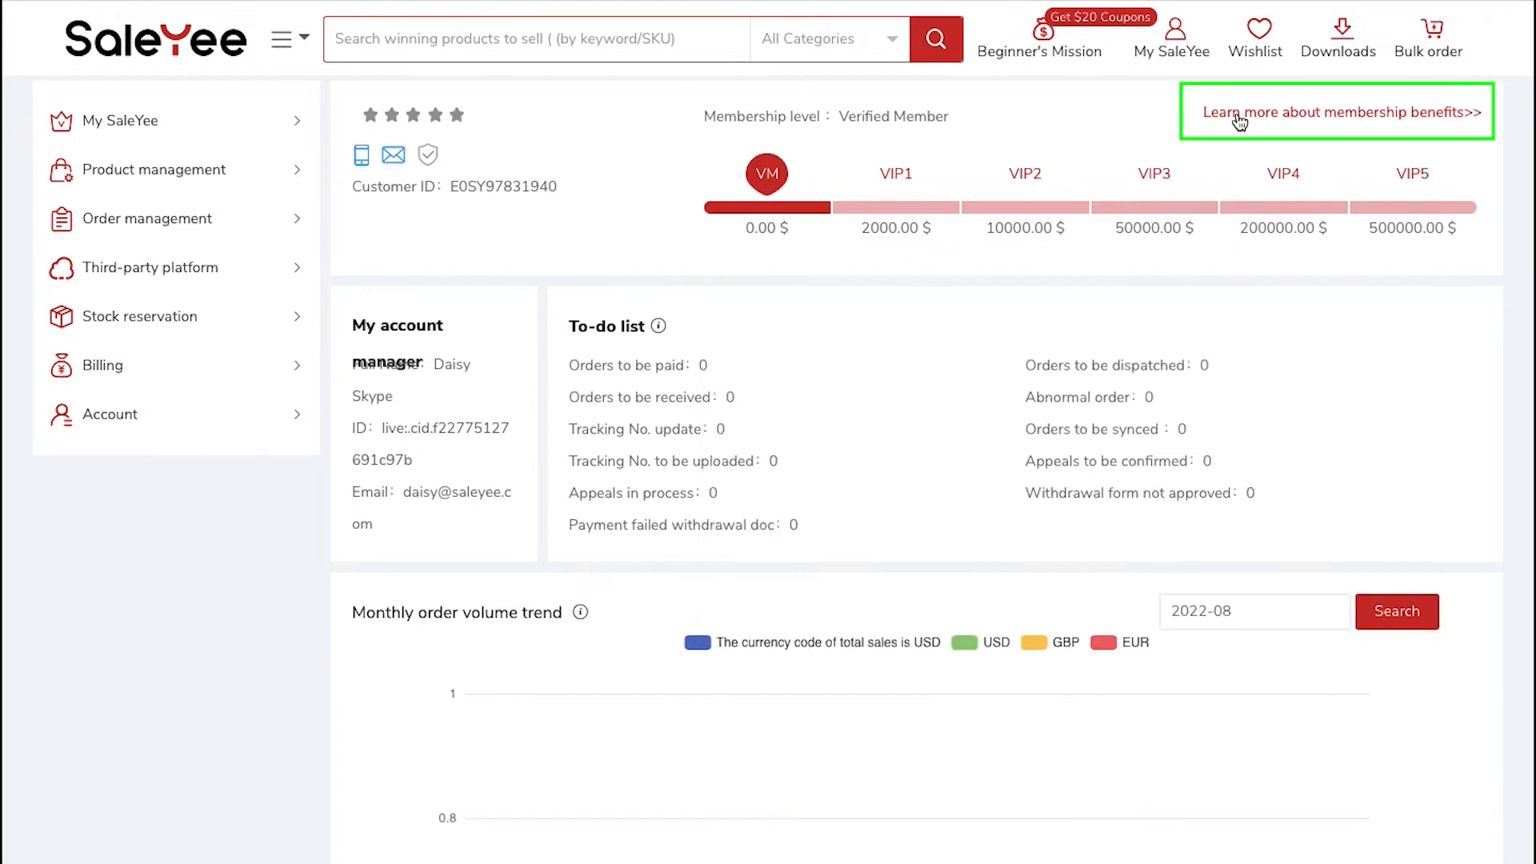
Step: Open 'Learn more about membership benefits' and scroll through the requirements and benefits tables
click(1335, 112)
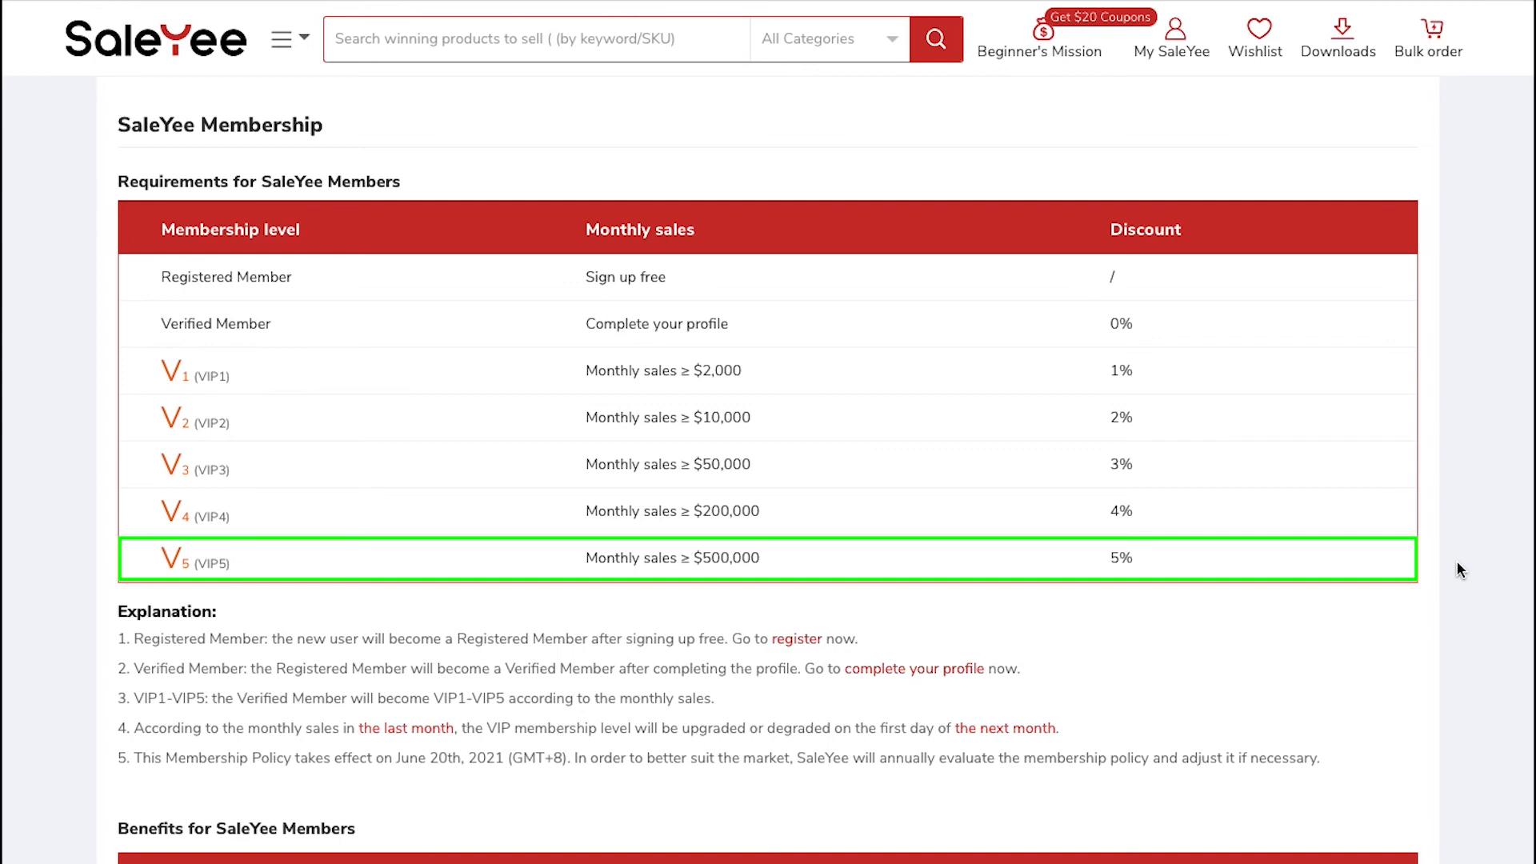
scroll(down, 3)
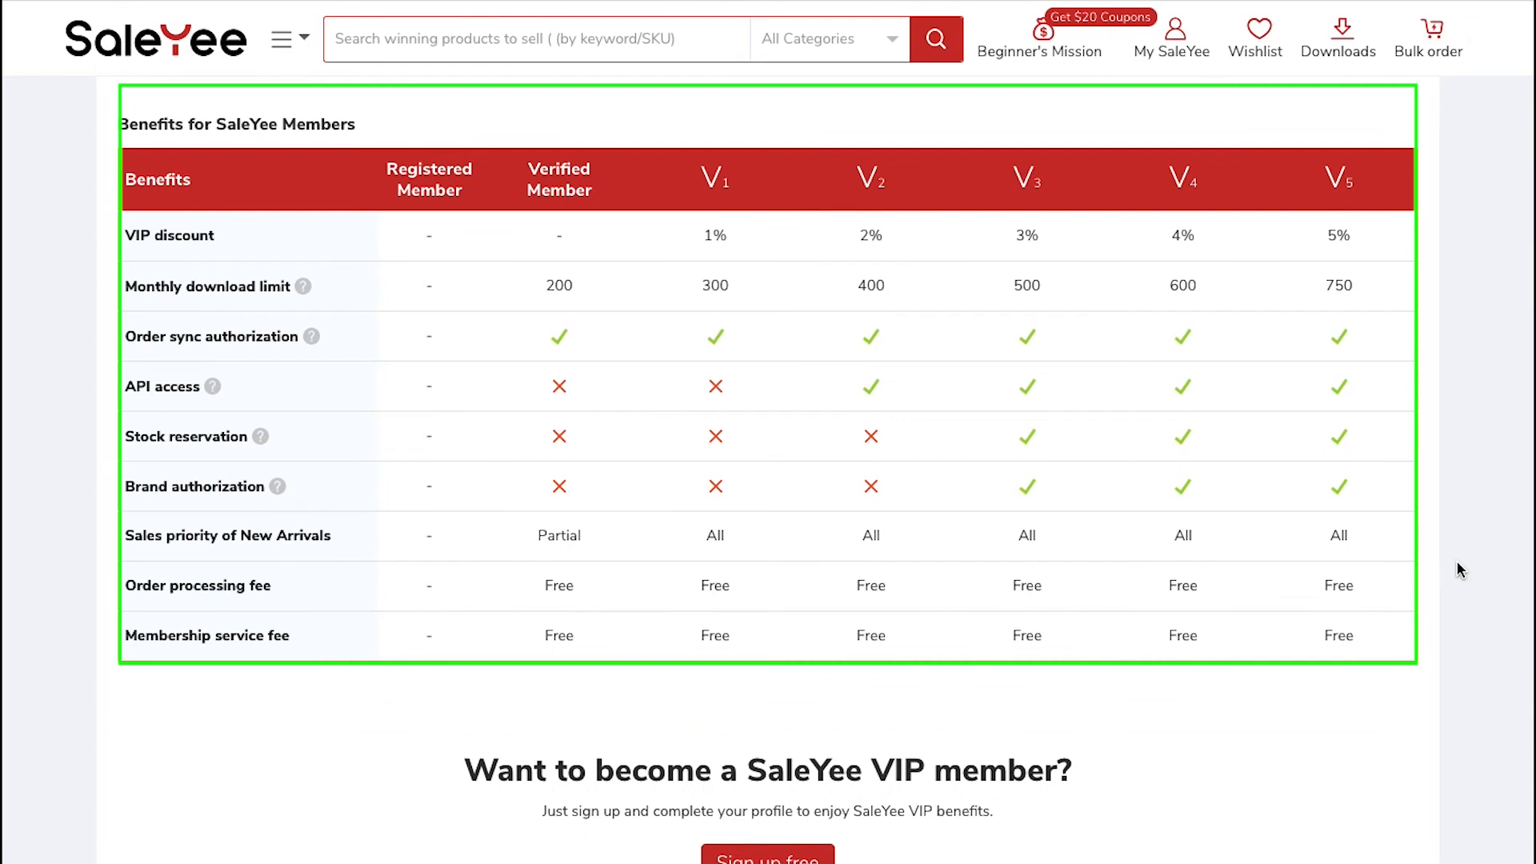
Step: Go back to the My SaleYee dashboard to view the To-do list panel
click(1171, 39)
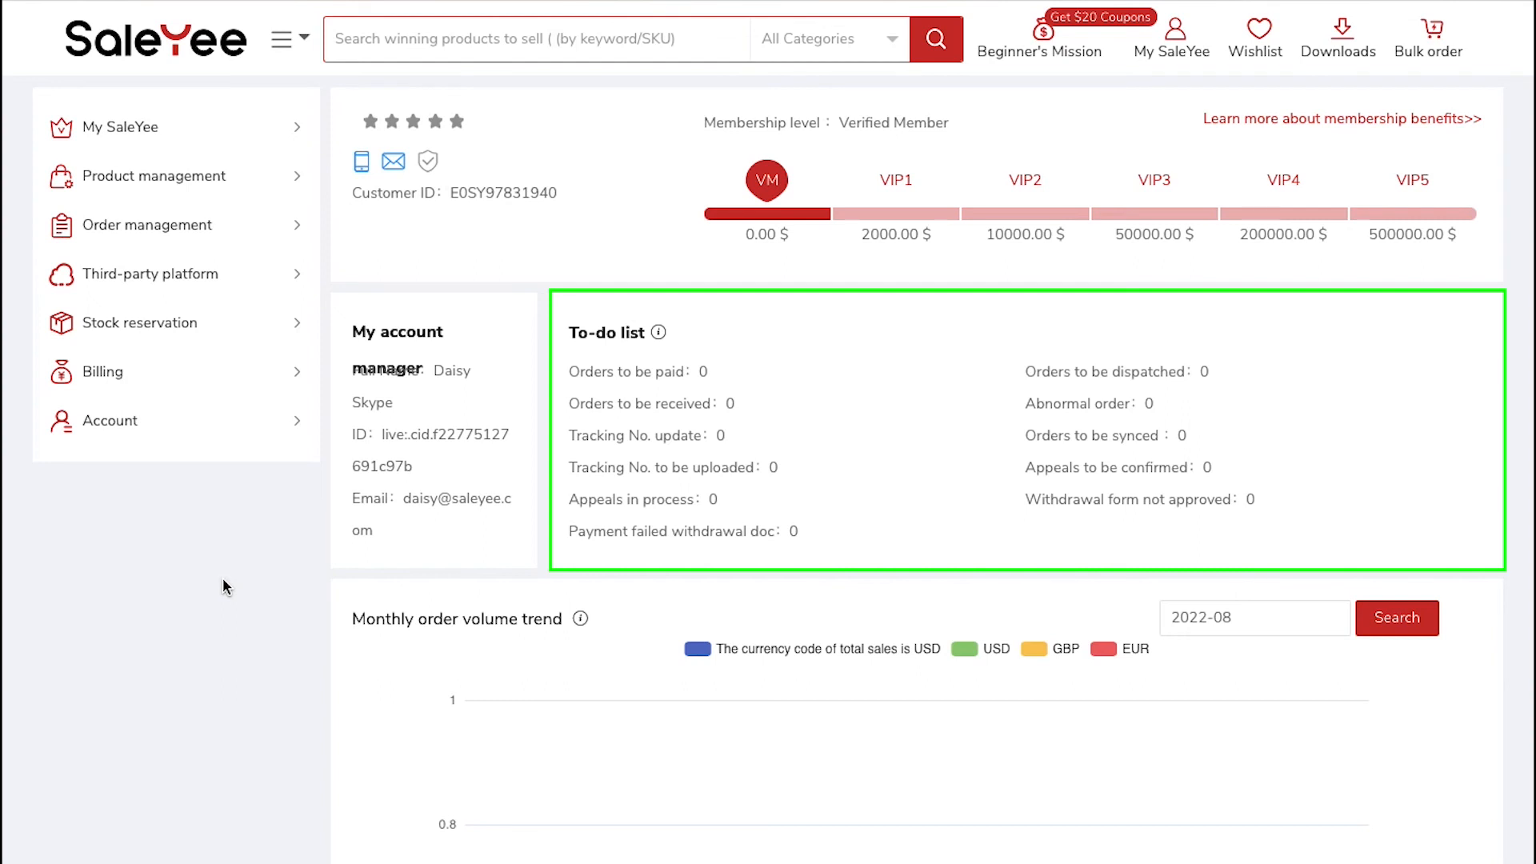
Step: Scroll past the Monthly order volume trend chart to the Sales volume and Appeals ranking tables
scroll(down, 3)
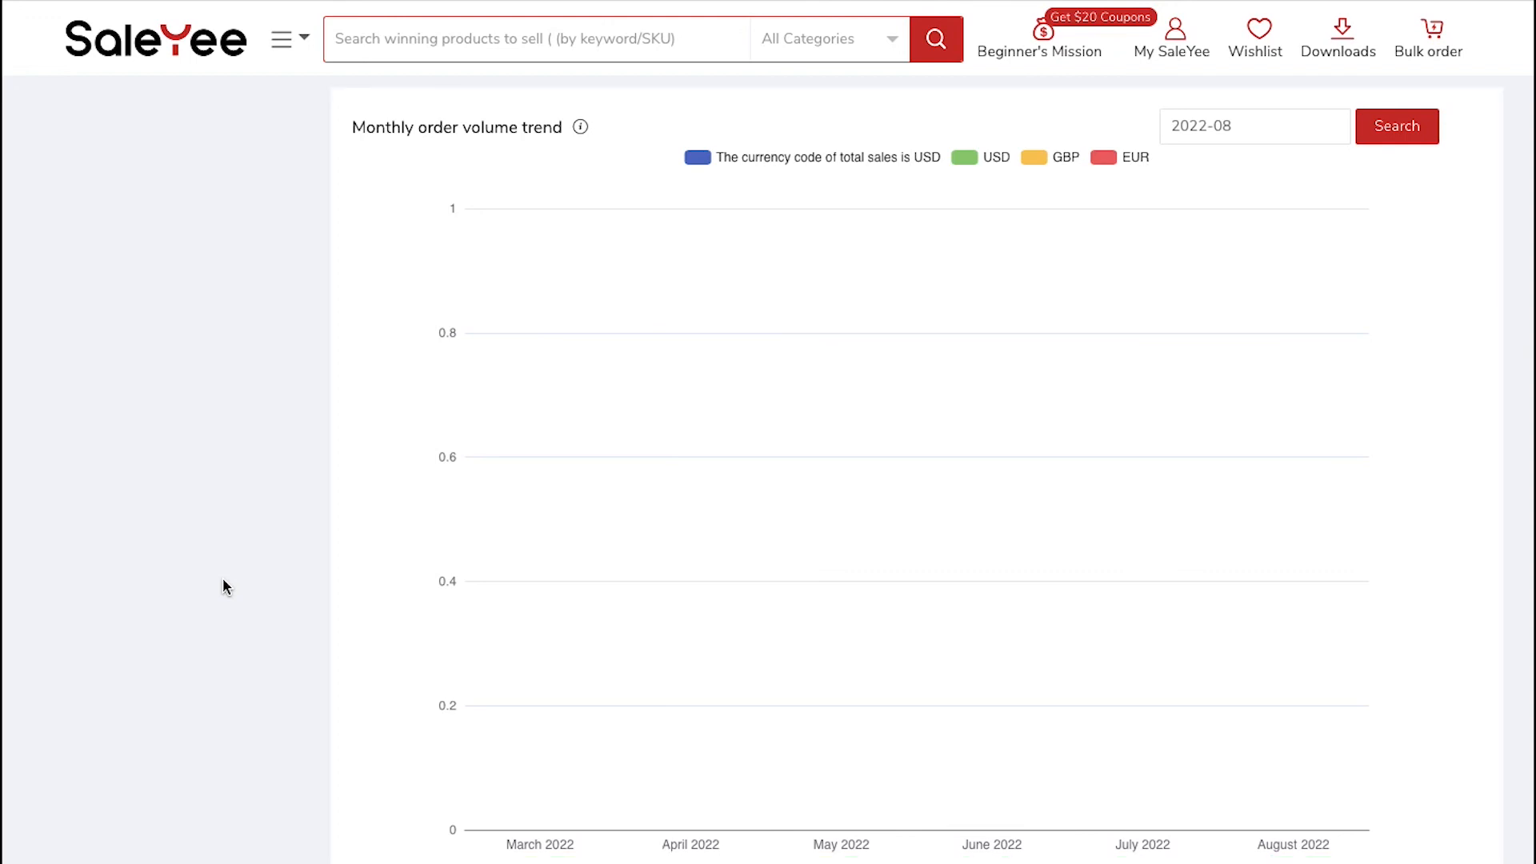
scroll(down, 3)
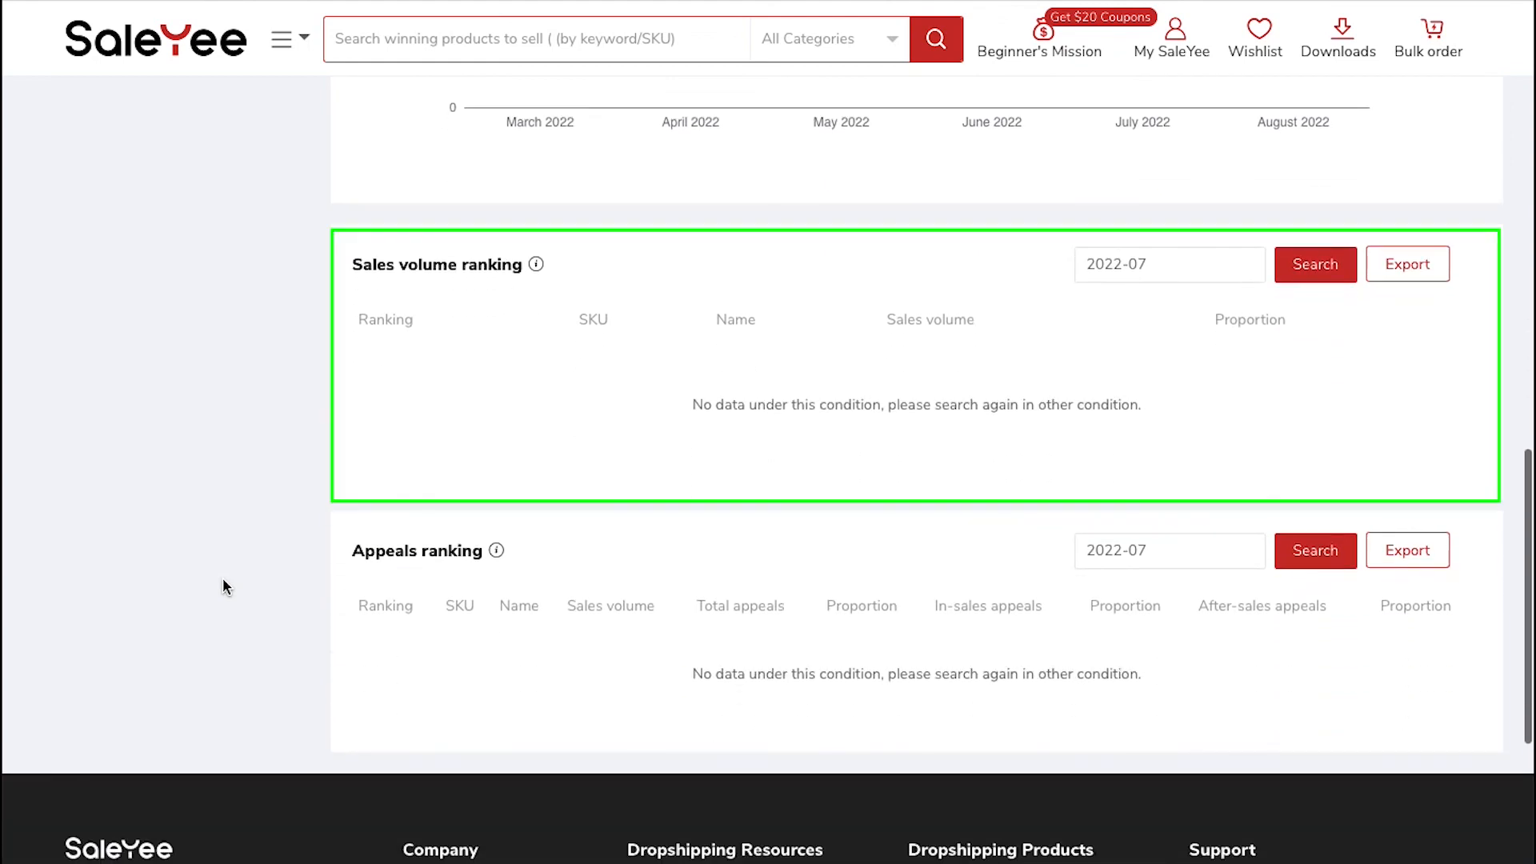